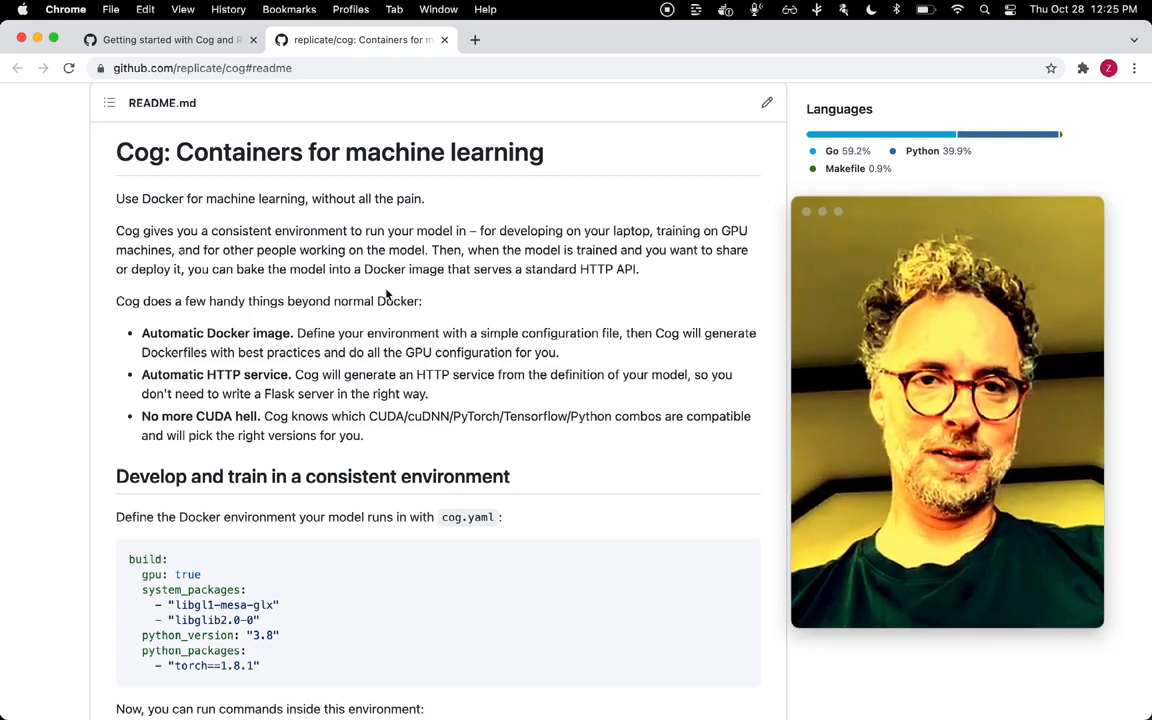
pyautogui.moveTo(448, 448)
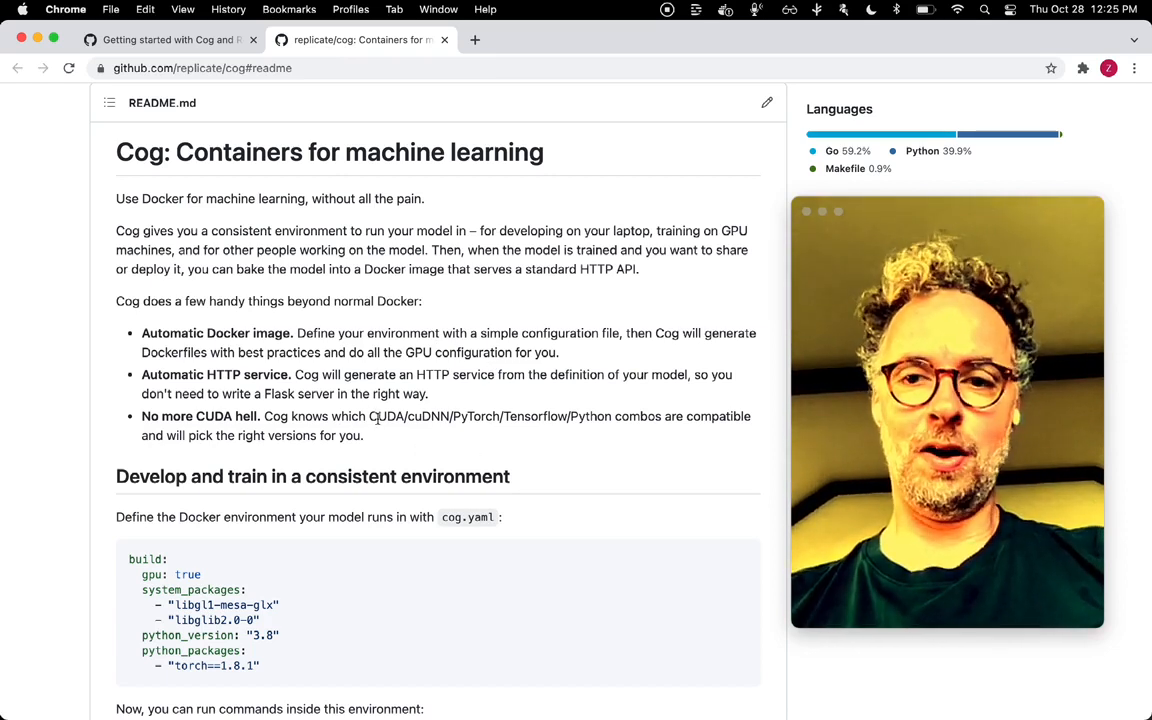
# - Return to the Getting started issue and tick the 'What is Cog?' checklist item
pyautogui.doubleClick(386, 416)
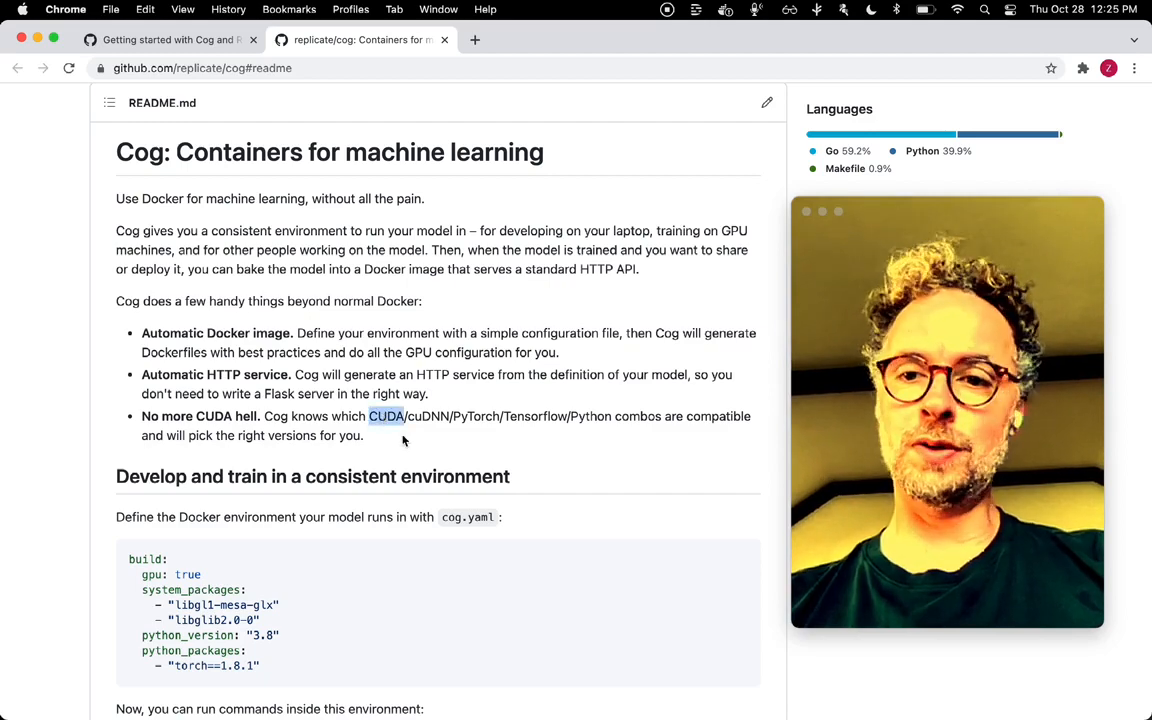
pyautogui.moveTo(524, 420)
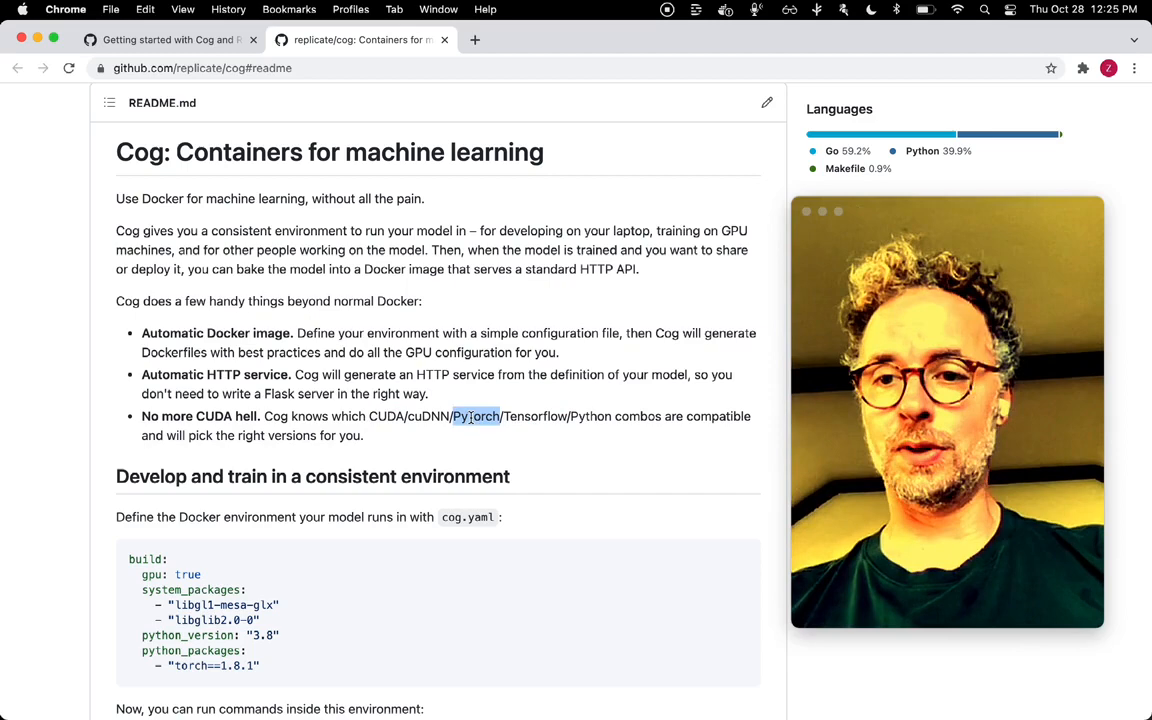
pyautogui.moveTo(384, 438)
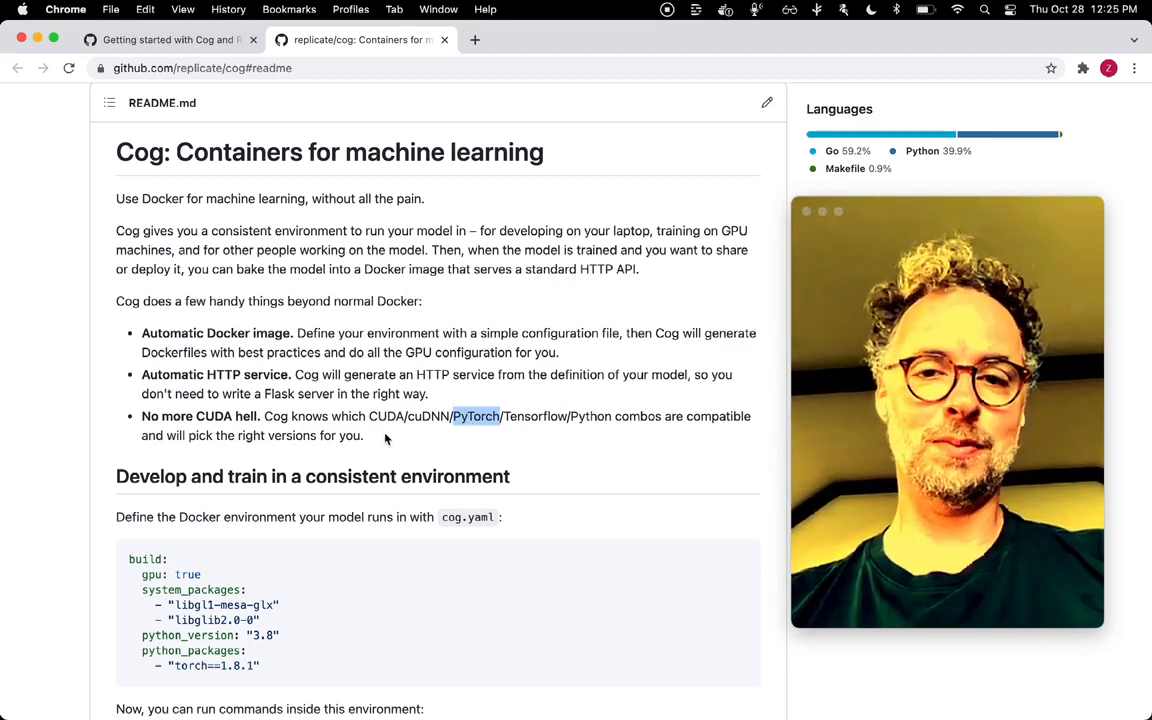
pyautogui.click(160, 40)
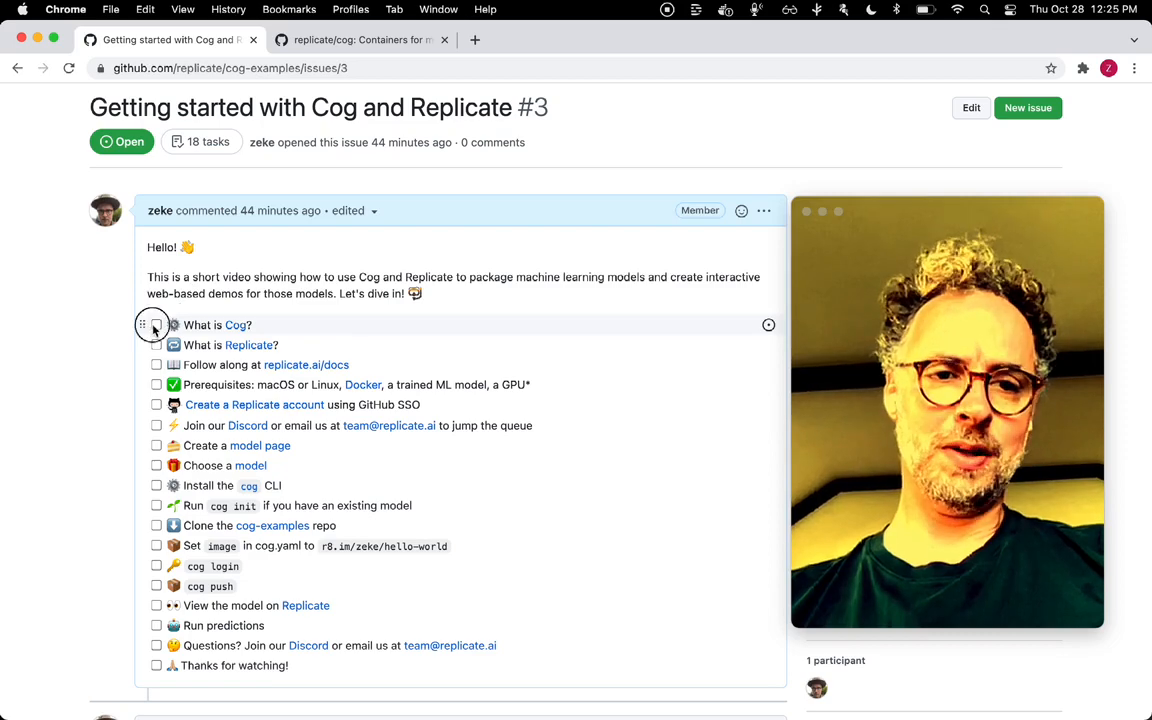
pyautogui.click(156, 324)
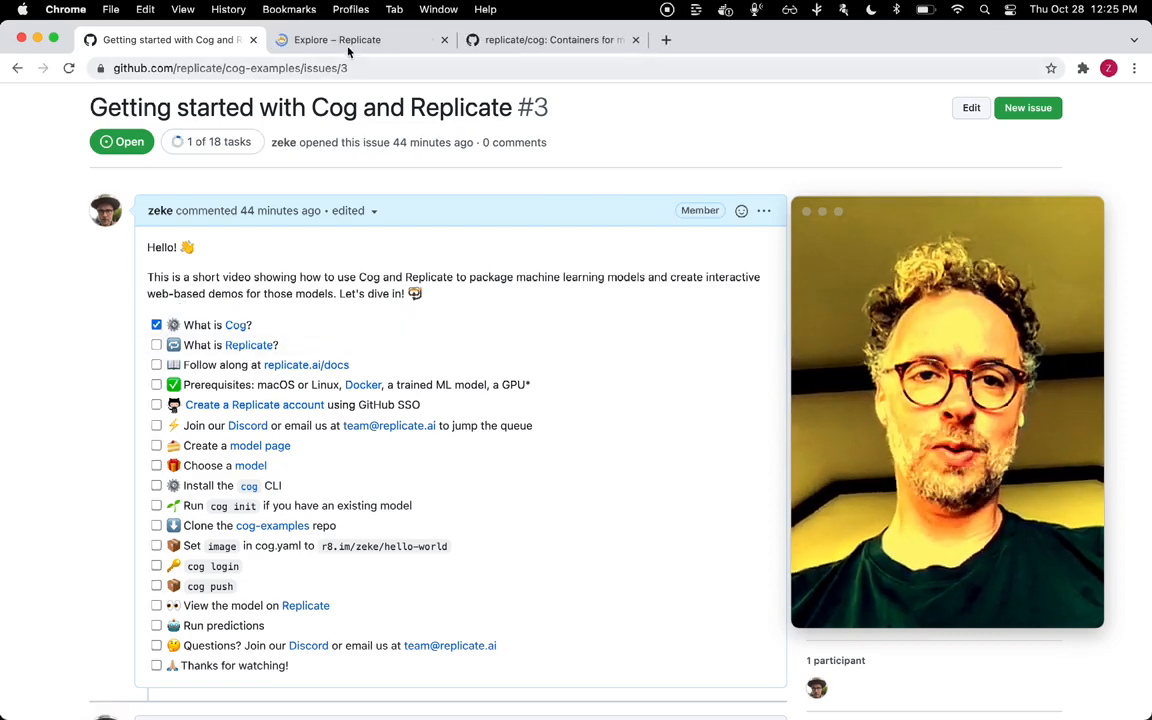
# - Browse the Replicate Explore gallery of community models, then come back to the issue
pyautogui.click(336, 40)
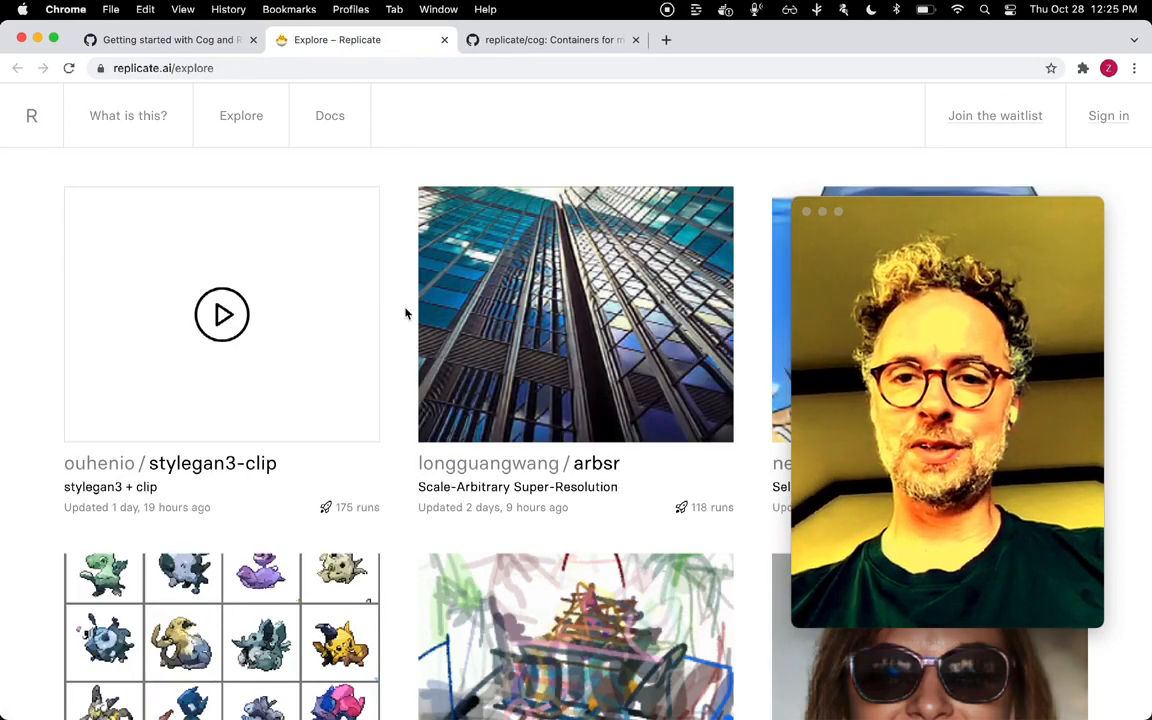
pyautogui.scroll(-3)
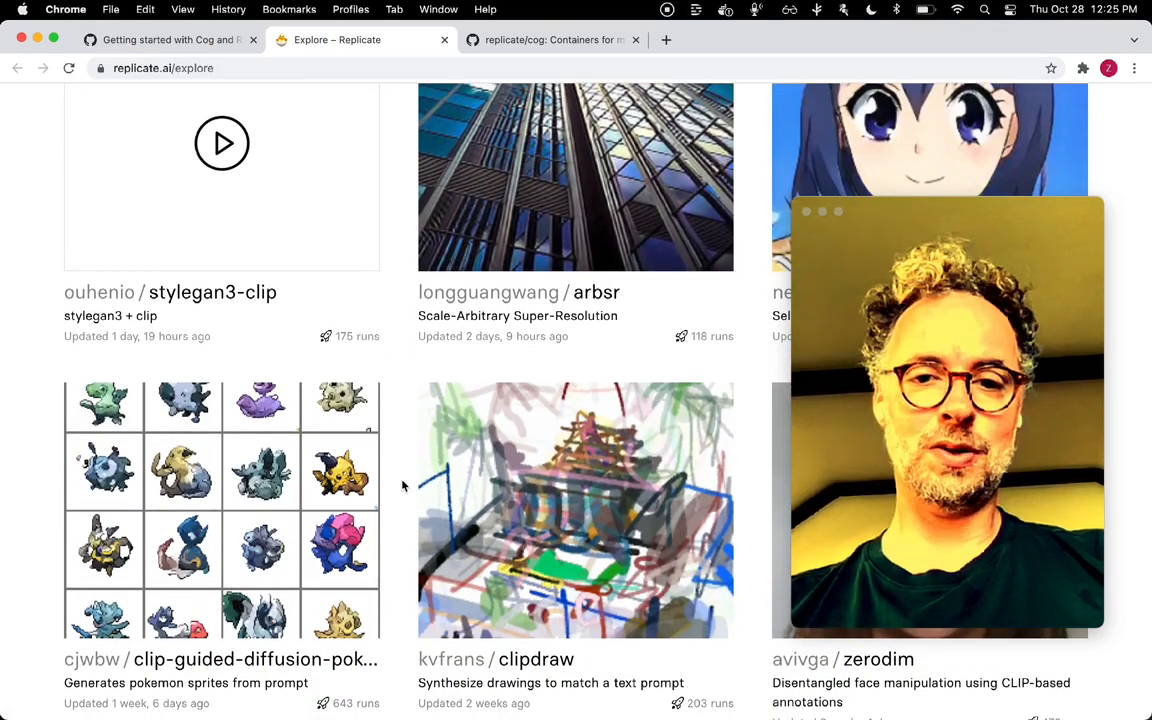
pyautogui.scroll(-3)
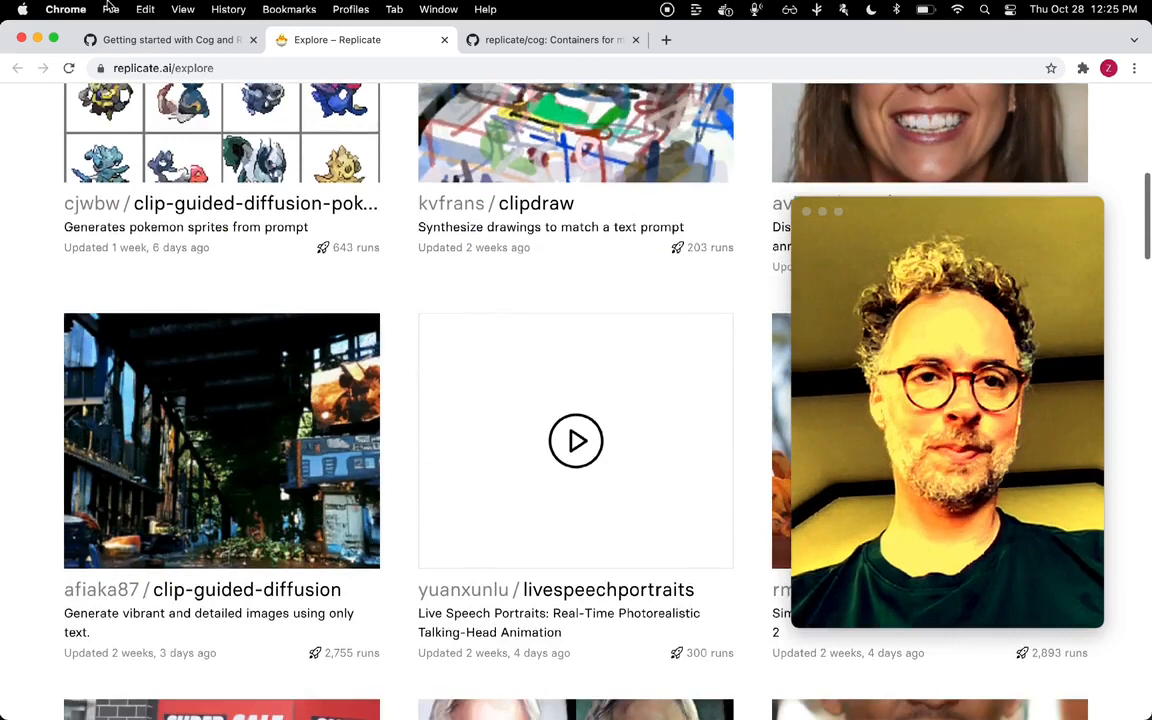
pyautogui.click(168, 40)
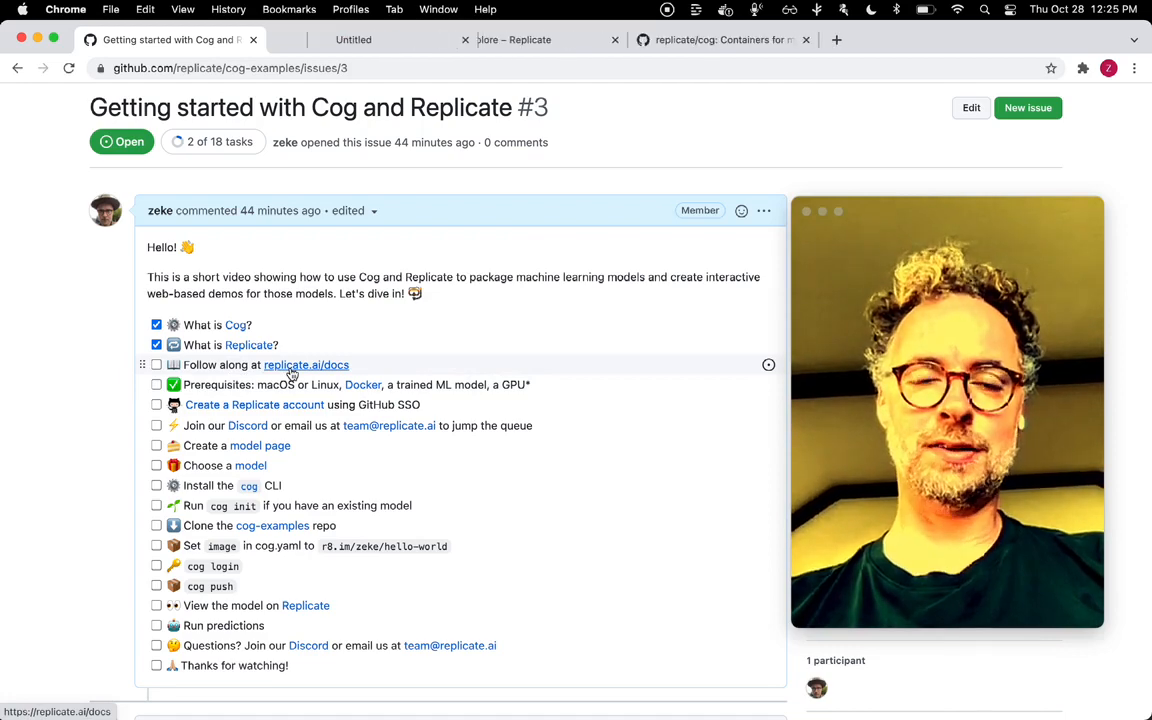
# - Tick the 'Follow along at replicate.ai/docs' and 'Prerequisites' items, reaching 4 of 18
pyautogui.click(306, 364)
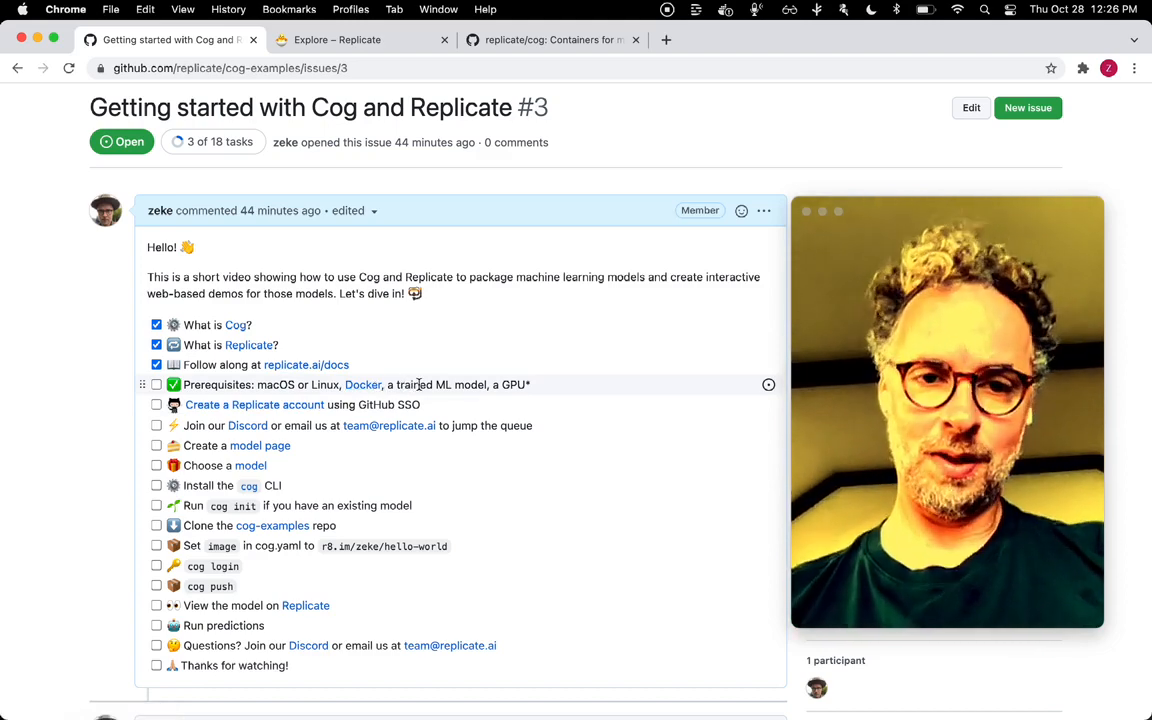
pyautogui.moveTo(462, 384)
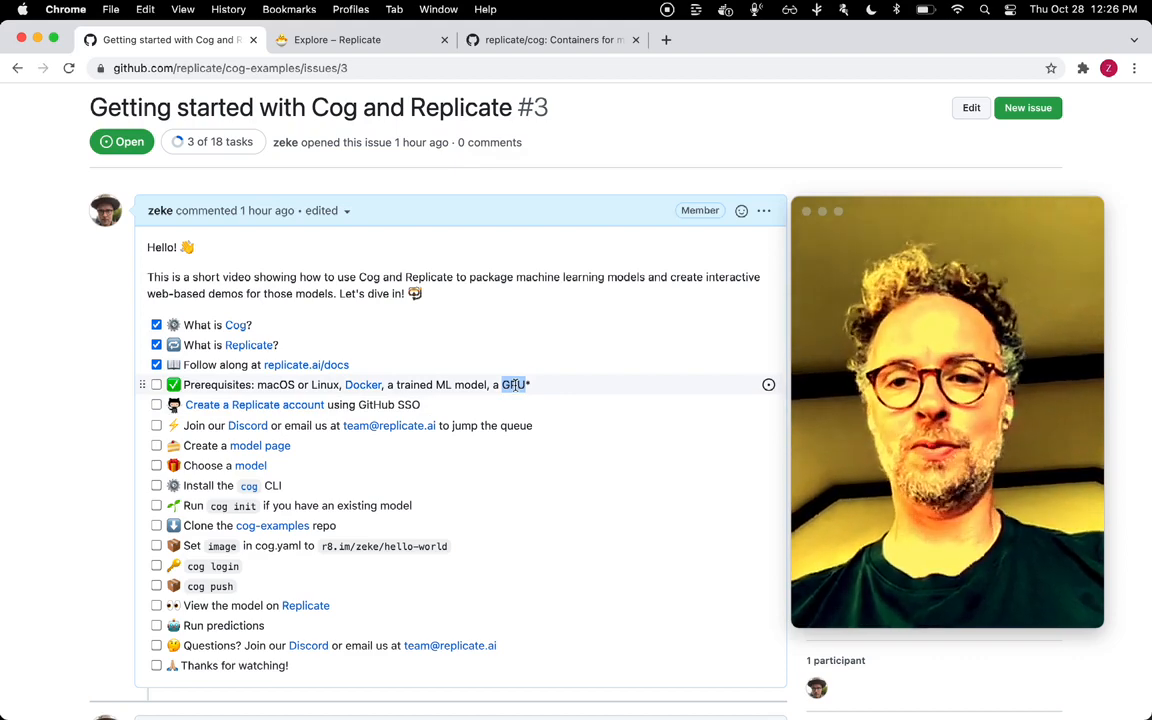
pyautogui.click(156, 384)
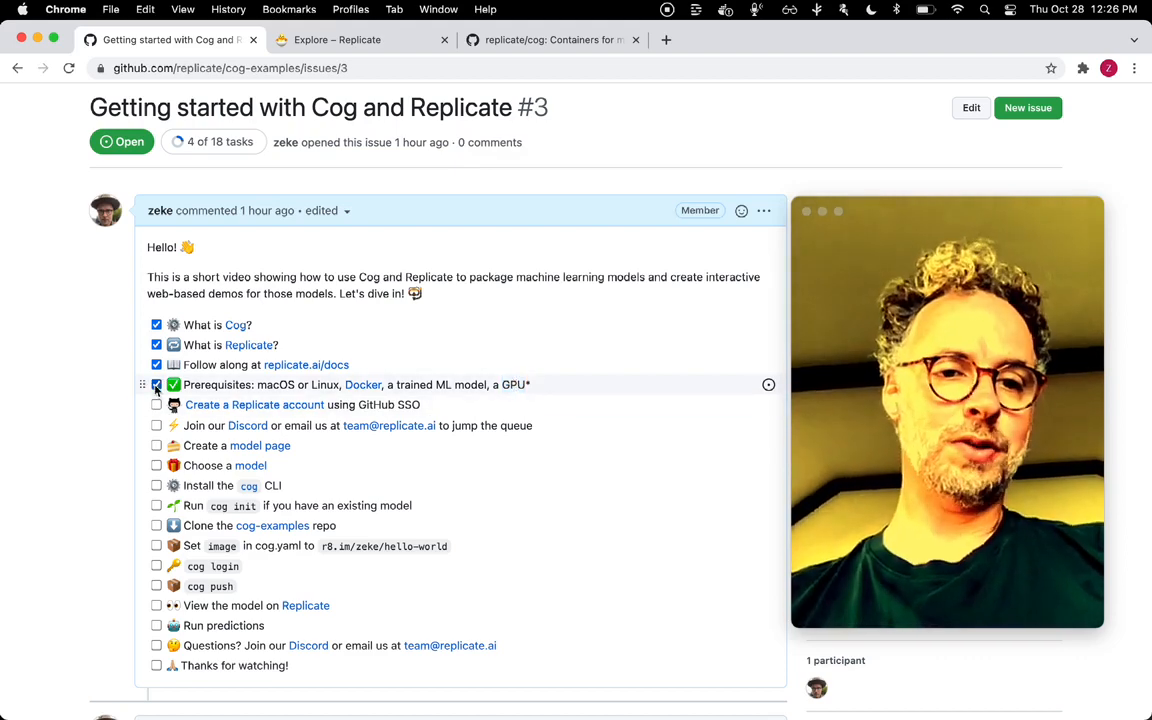
pyautogui.click(156, 384)
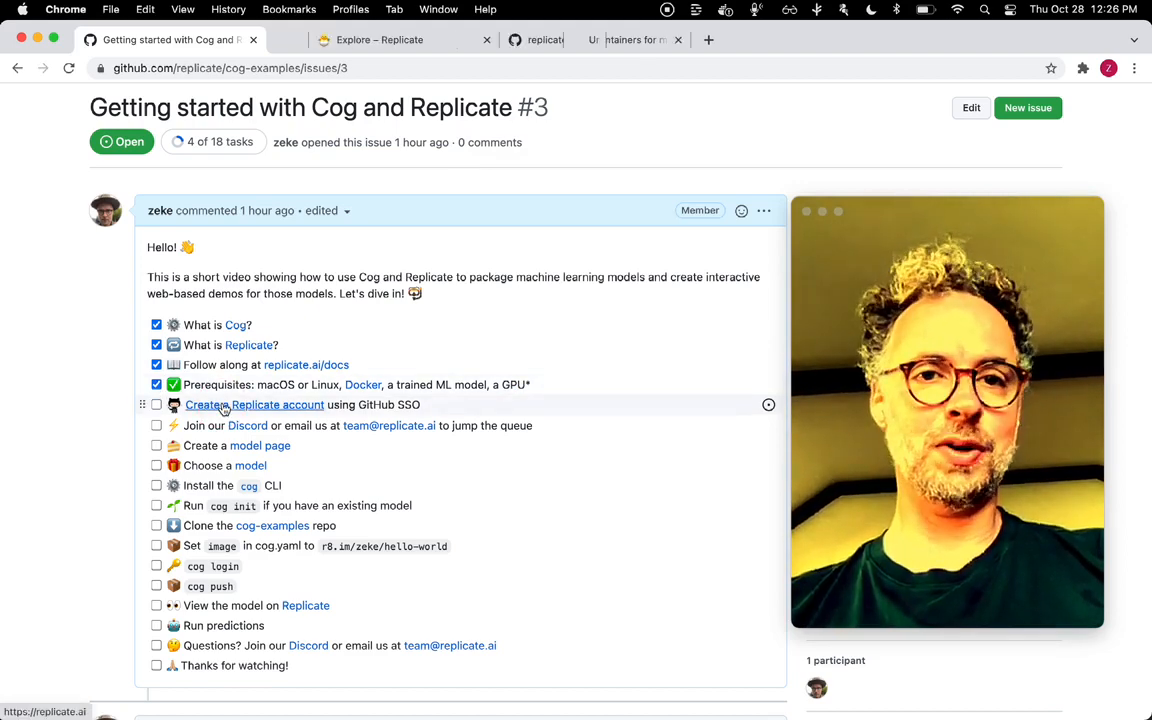
# - Sign in to Replicate with the GitHub account, landing on the models dashboard
pyautogui.click(254, 404)
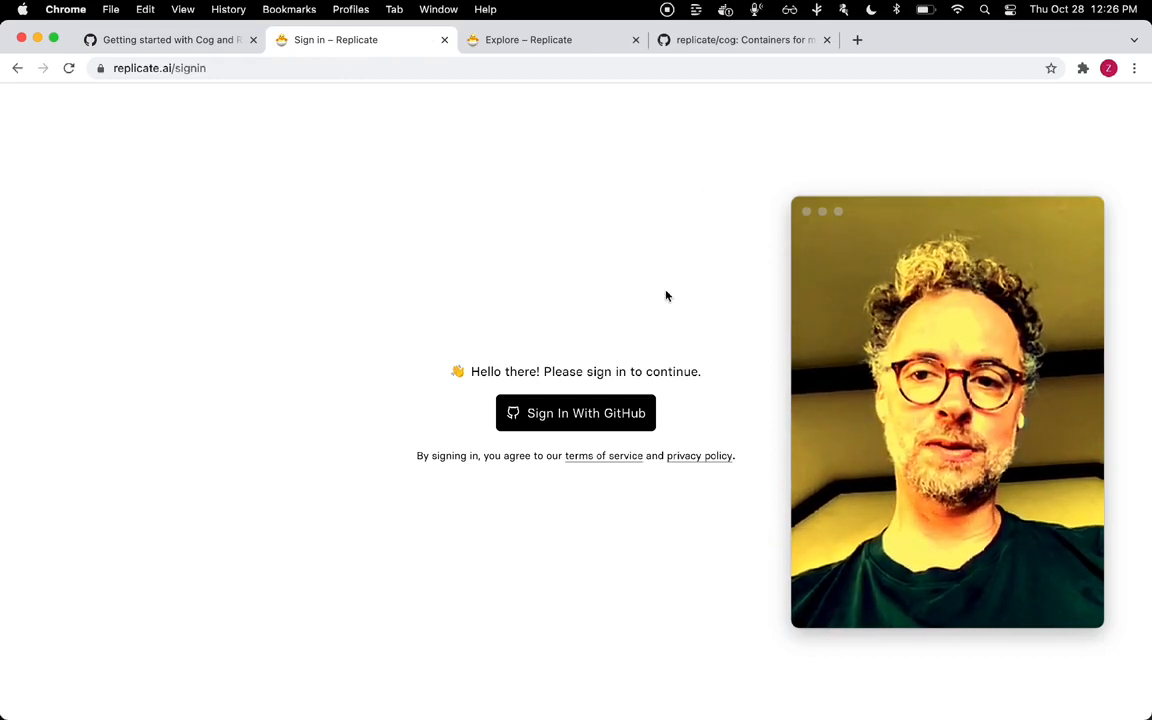
pyautogui.click(576, 412)
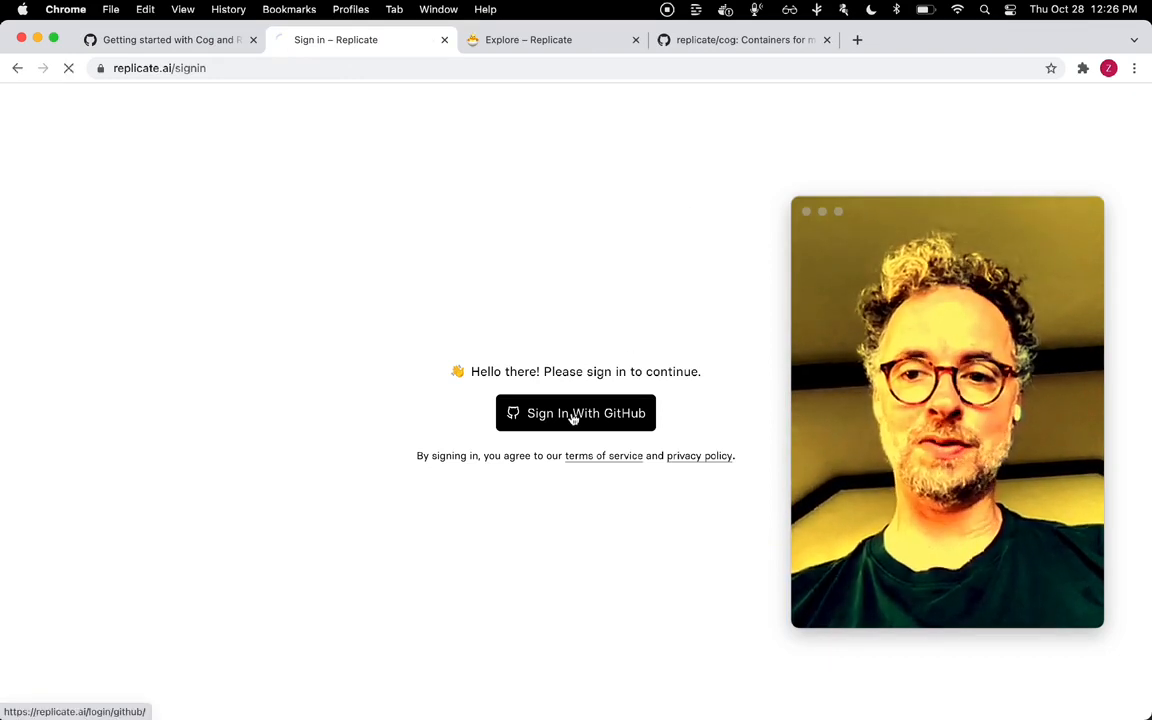
pyautogui.click(576, 412)
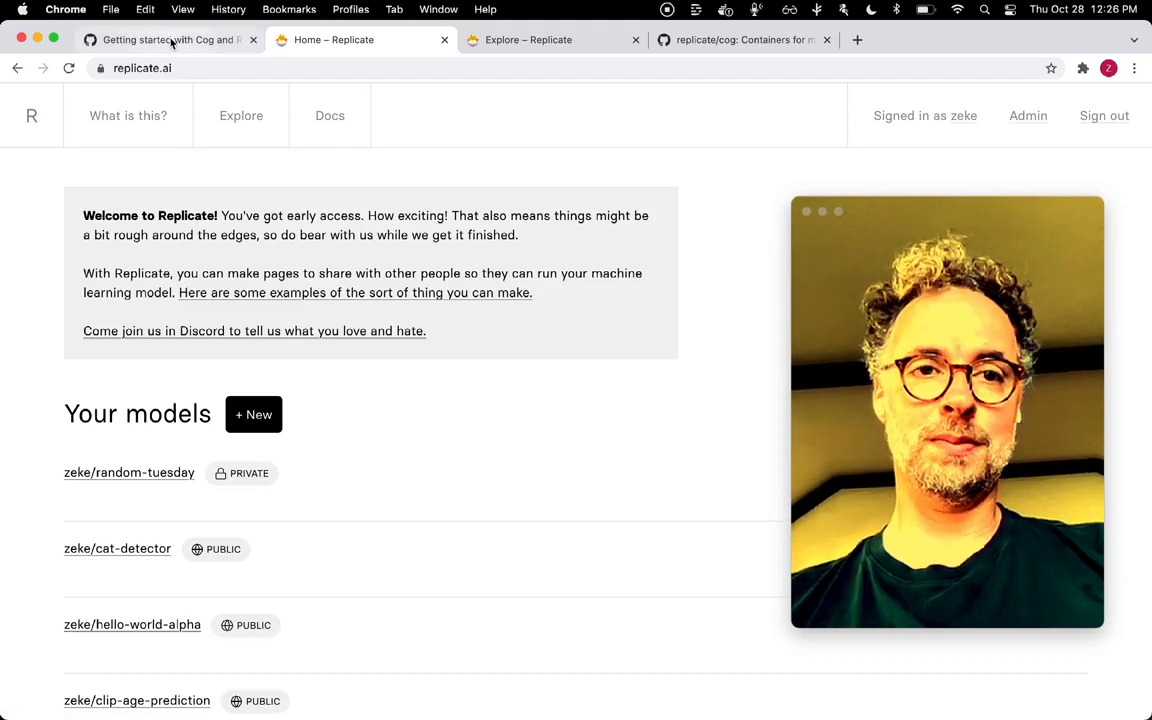
# - Tick the 'Create a Replicate account' and 'Join our Discord' items, reaching 6 of 18
pyautogui.click(164, 40)
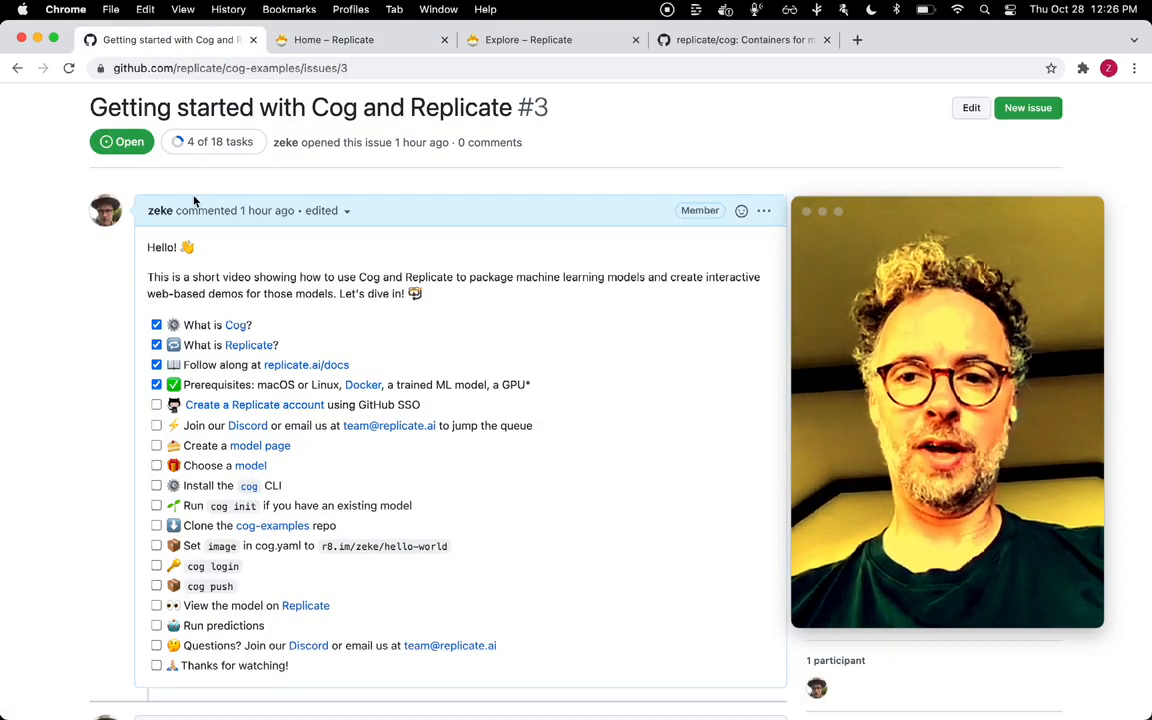
pyautogui.click(156, 404)
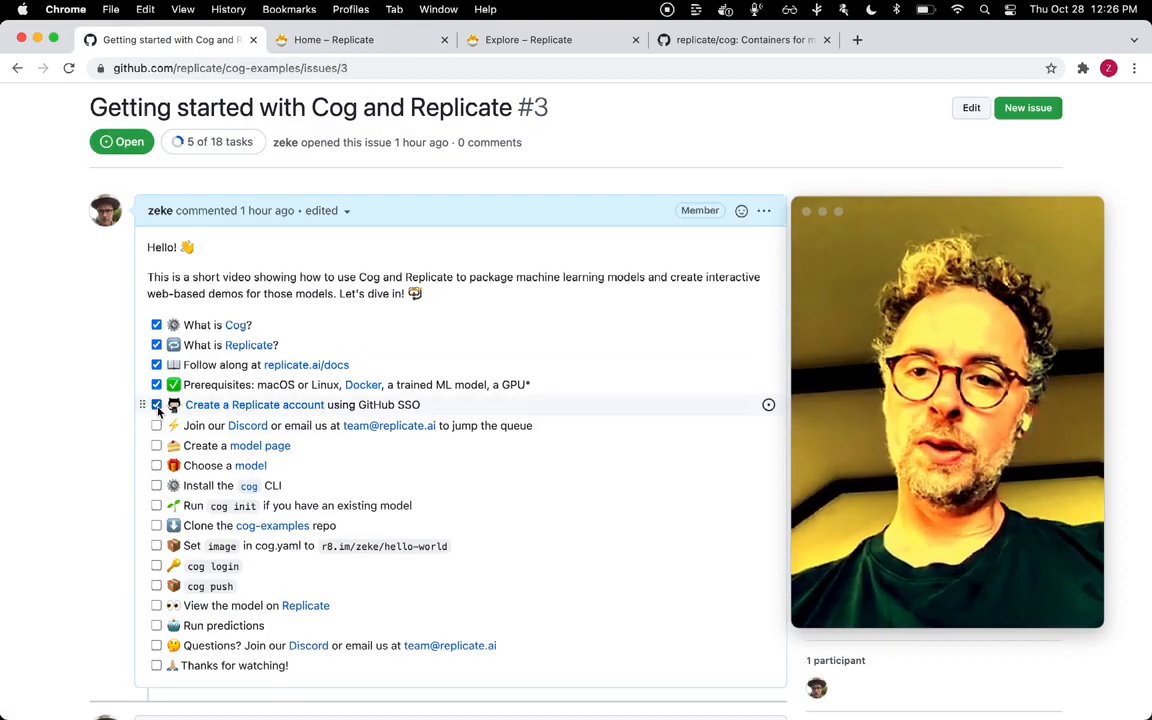
pyautogui.click(156, 404)
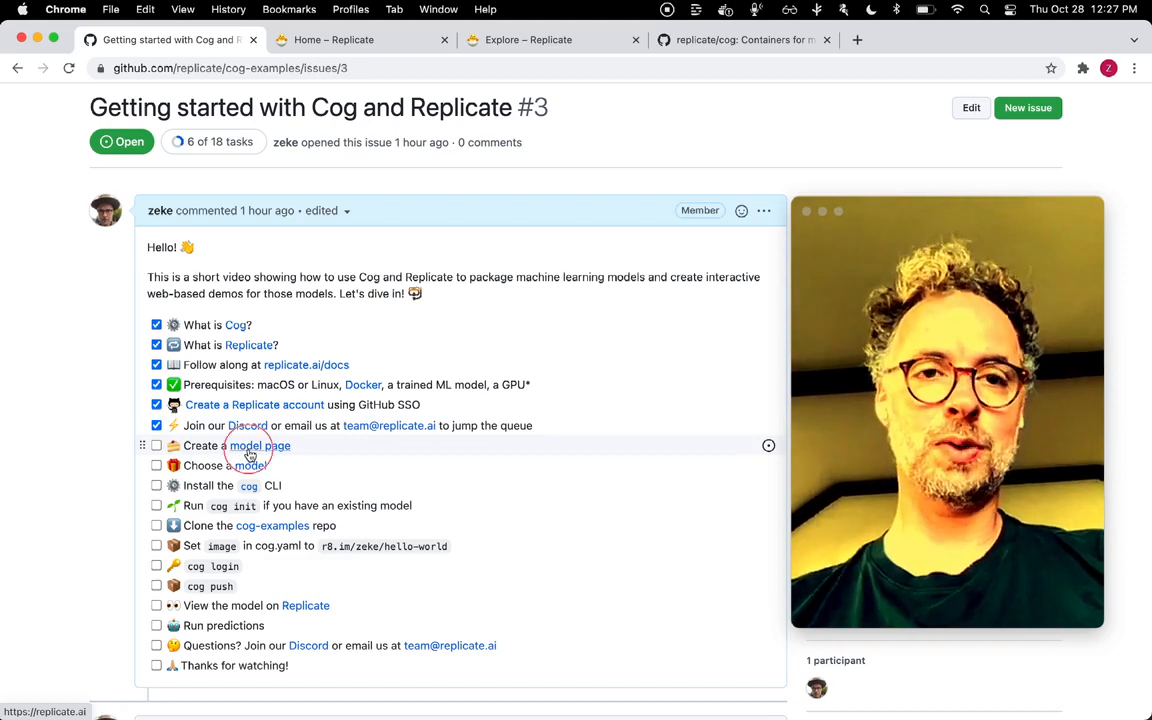
# - Create a new public Replicate model named hello-world and return to the issue
pyautogui.click(332, 40)
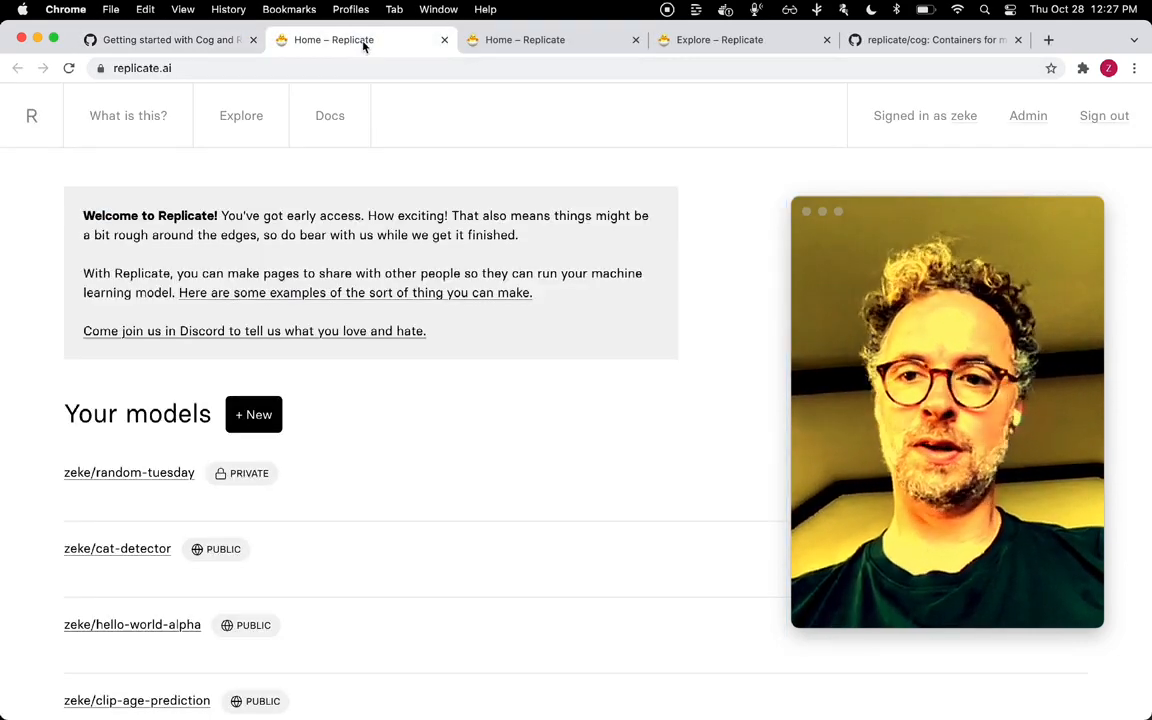
pyautogui.click(140, 68)
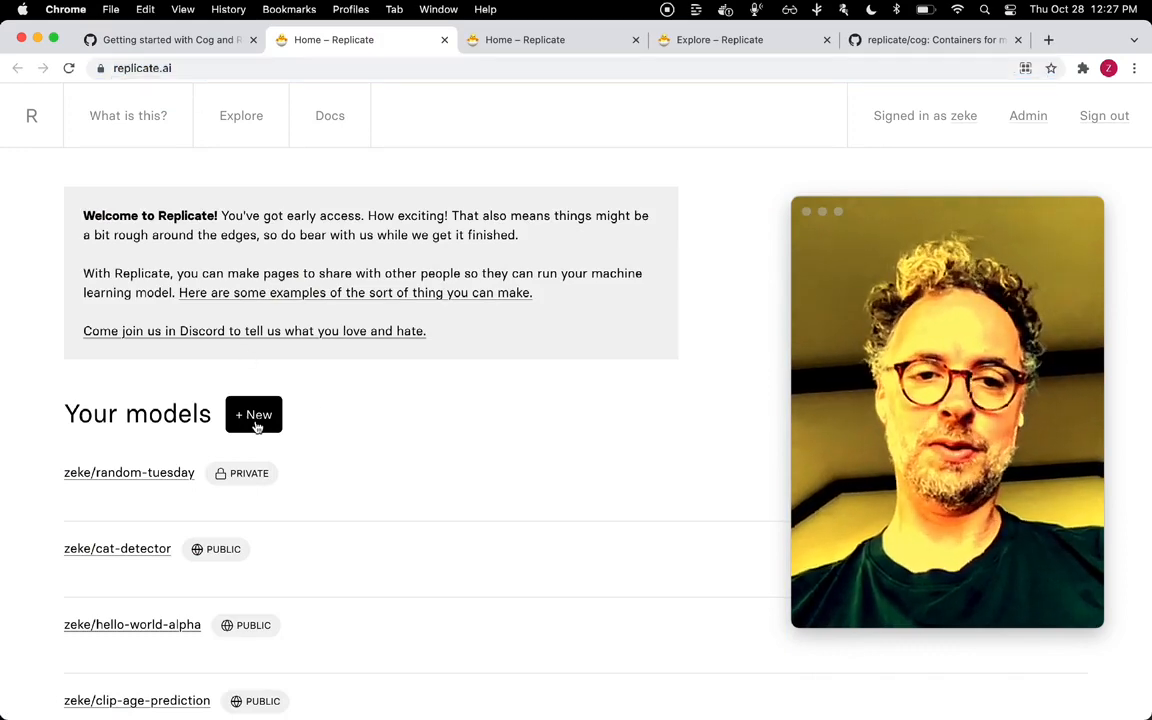
pyautogui.click(254, 414)
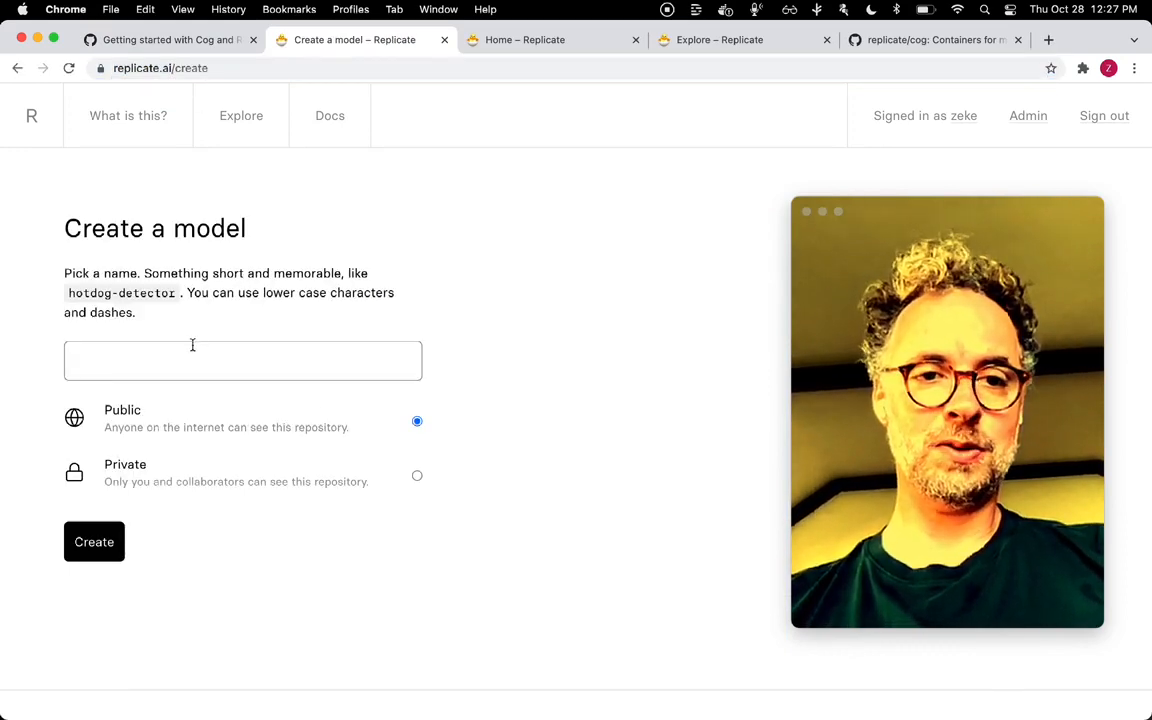
pyautogui.write('hello-wor')
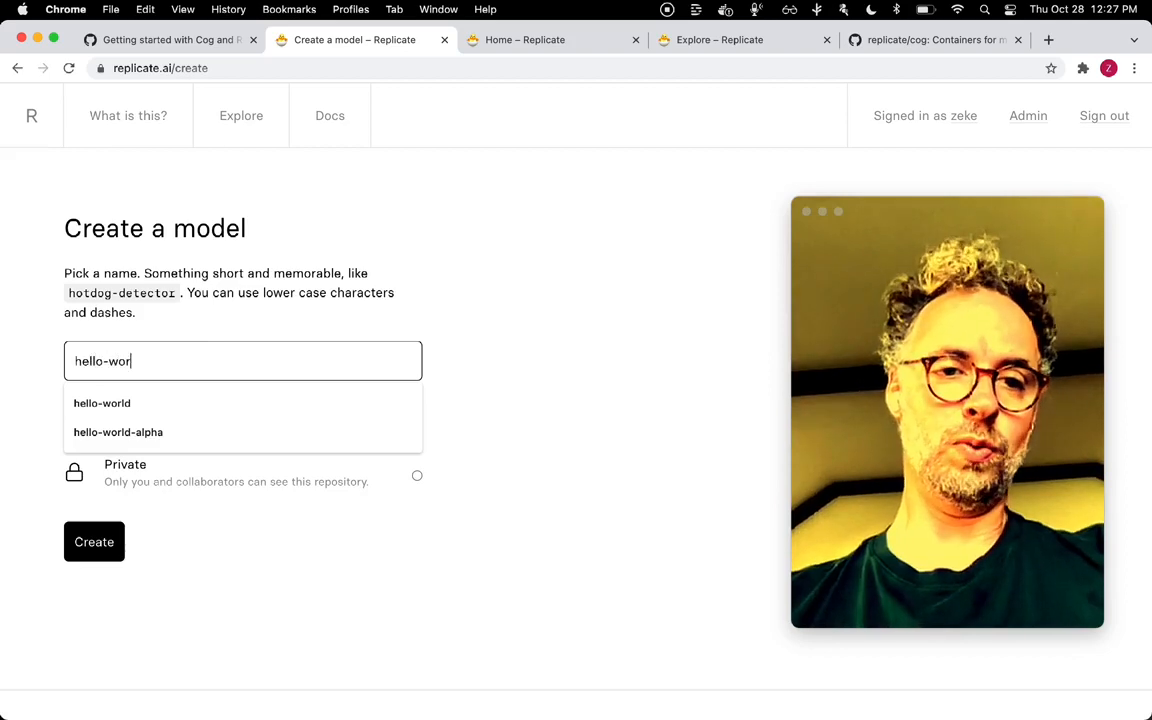
pyautogui.click(100, 404)
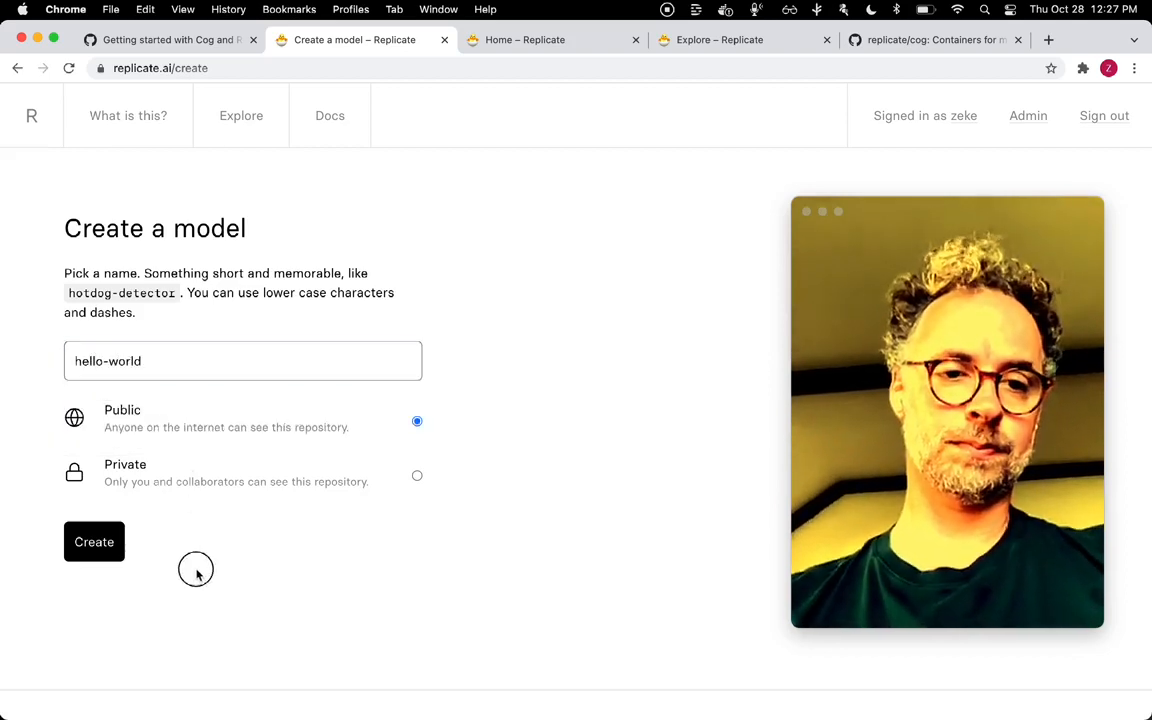
pyautogui.click(94, 540)
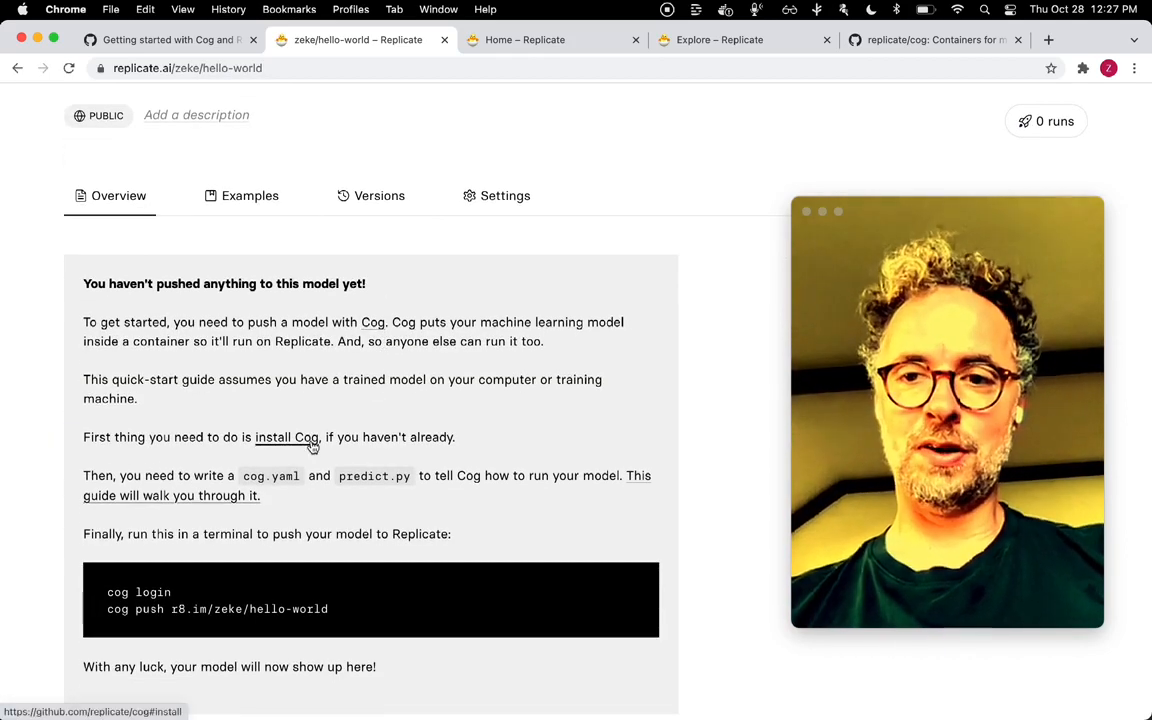
pyautogui.click(160, 40)
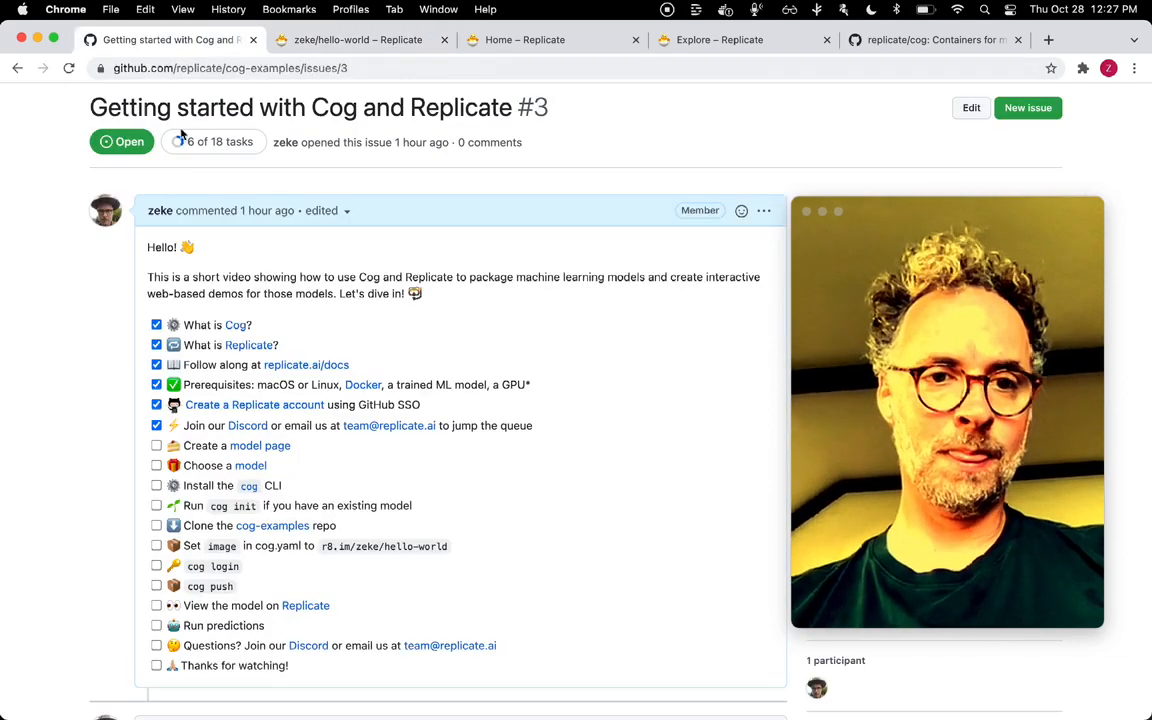
# - Tick the 'Create a model page' and 'Choose a model' items, reaching 8 of 18
pyautogui.click(156, 444)
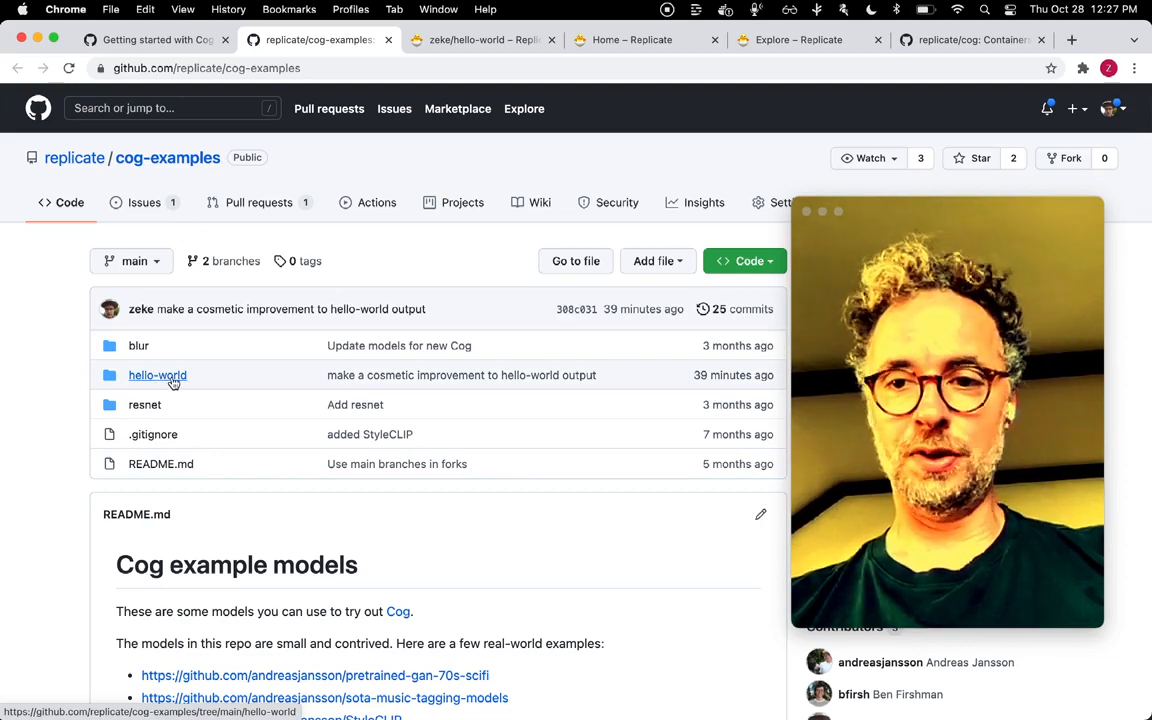
pyautogui.click(150, 40)
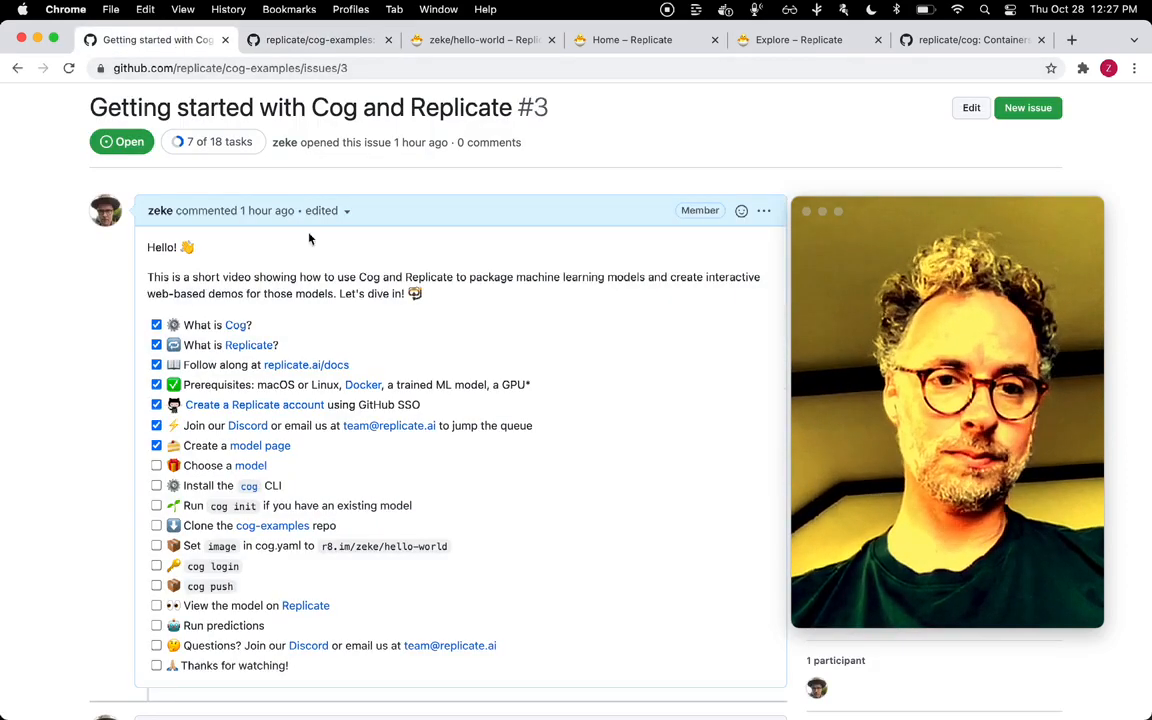
pyautogui.click(156, 464)
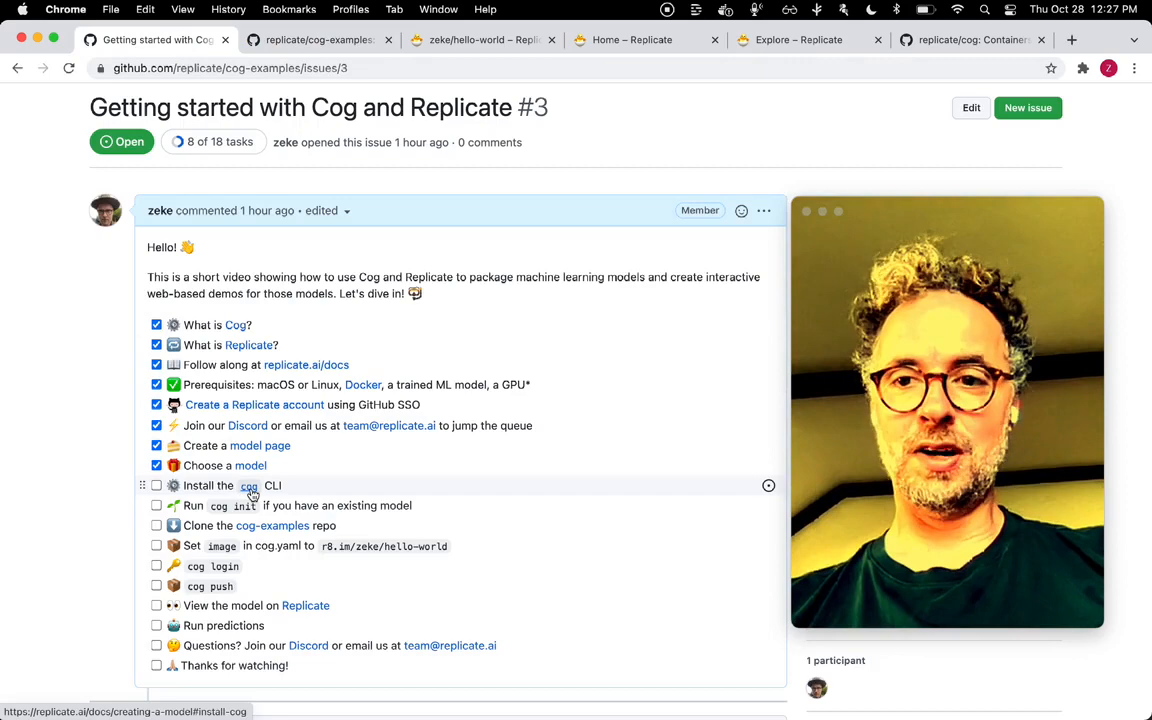
# - Read the Cog install instructions and tick 'Install the cog CLI', reaching 9 of 18
pyautogui.click(248, 486)
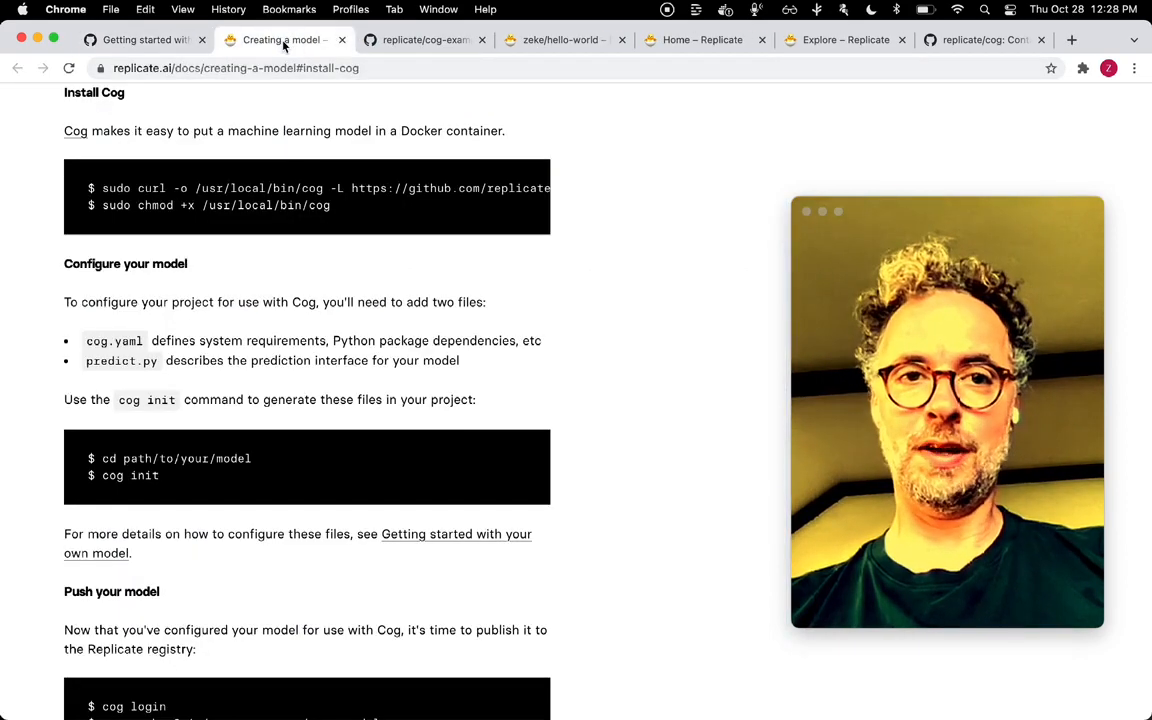
pyautogui.moveTo(102, 188); pyautogui.dragTo(330, 204)
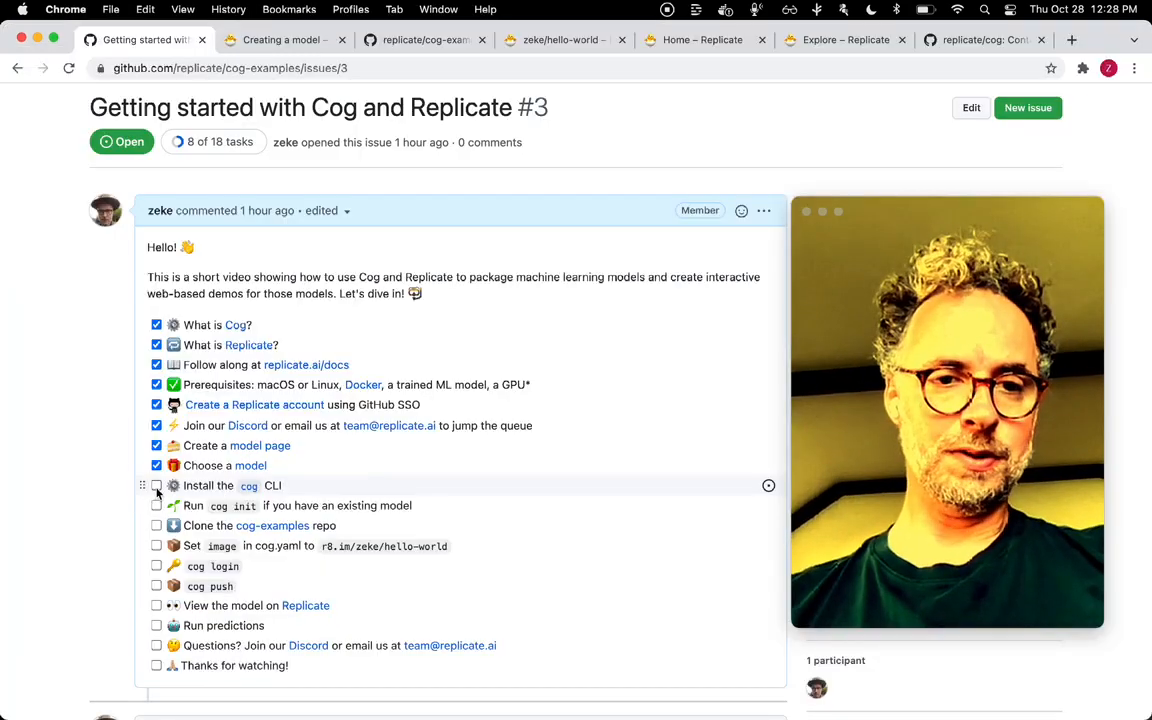
pyautogui.click(156, 486)
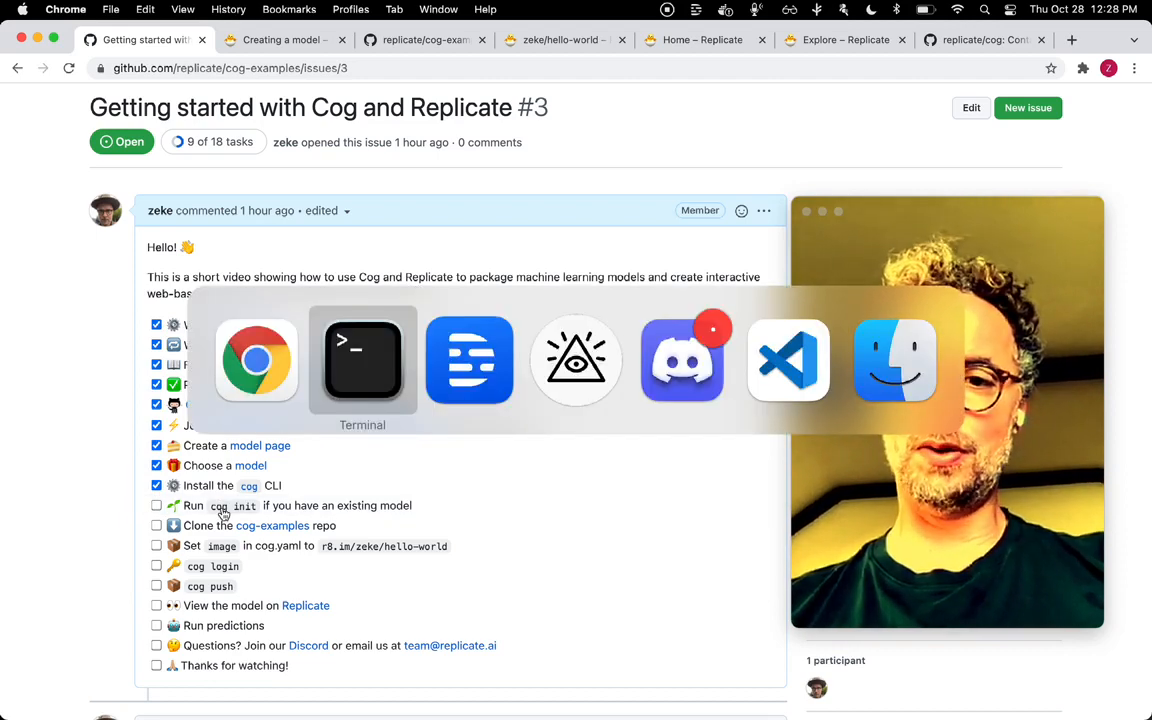
# - Make a my-model folder, run cog init to generate cog.yaml and predict.py, and open it with code
pyautogui.click(362, 360)
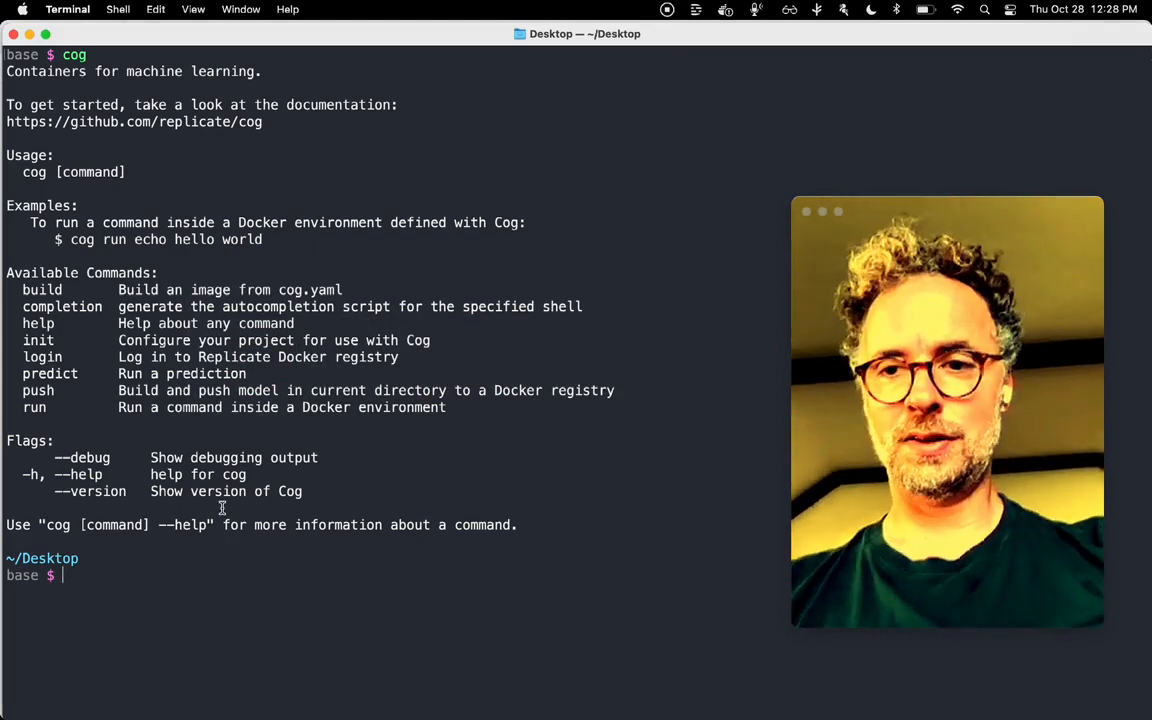
pyautogui.write('mkdir')
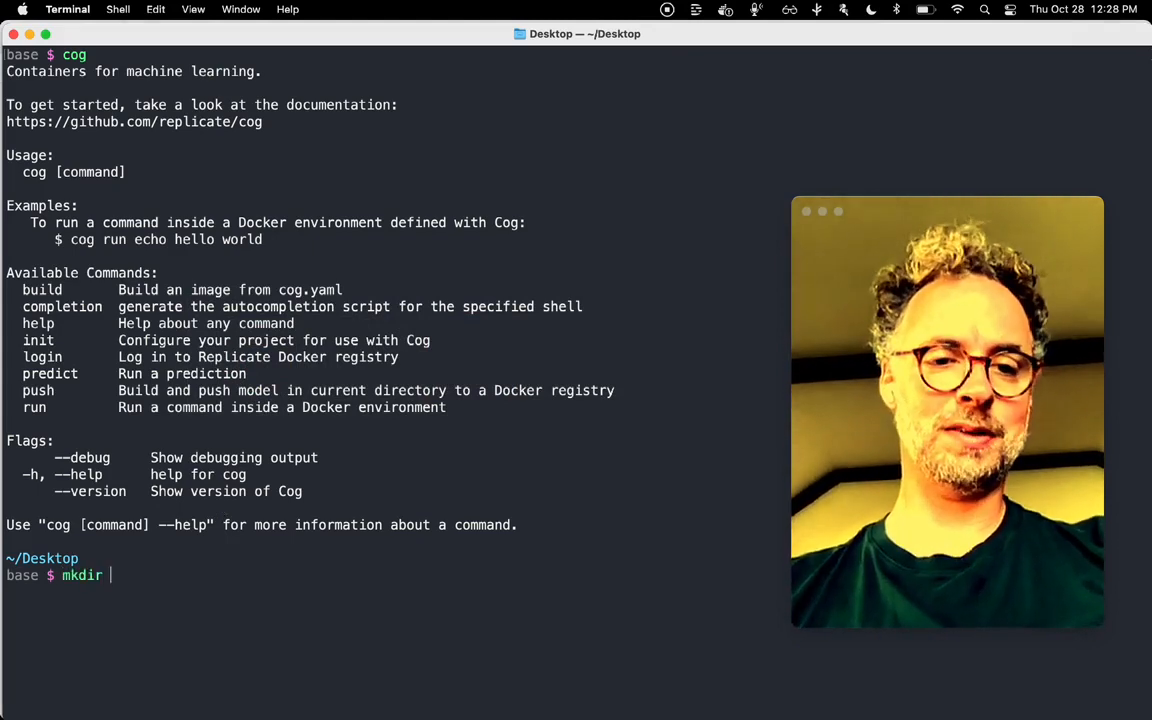
pyautogui.write('my-model')
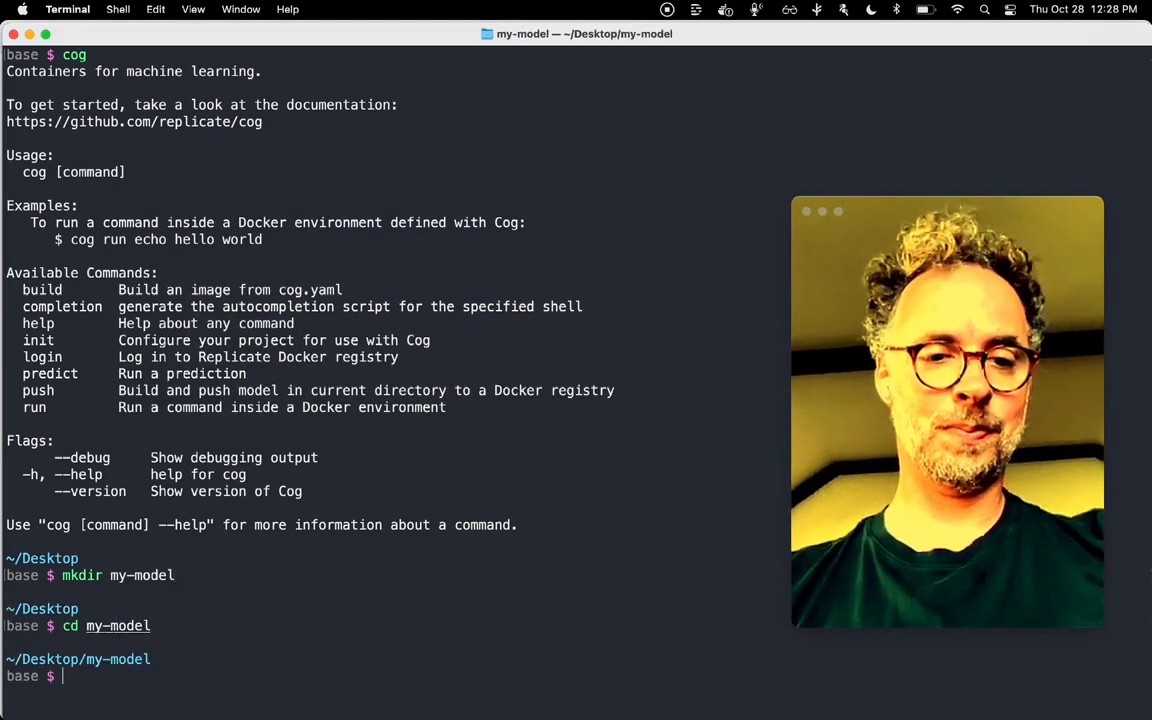
pyautogui.write('cog ini')
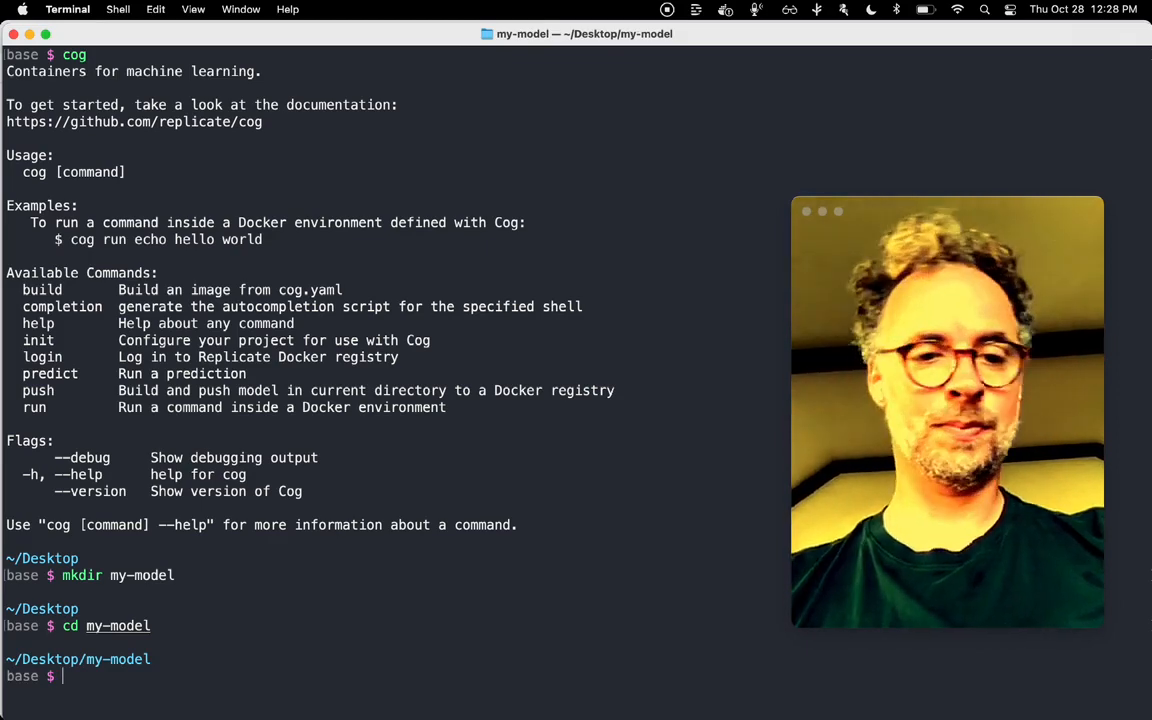
pyautogui.write('cog init')
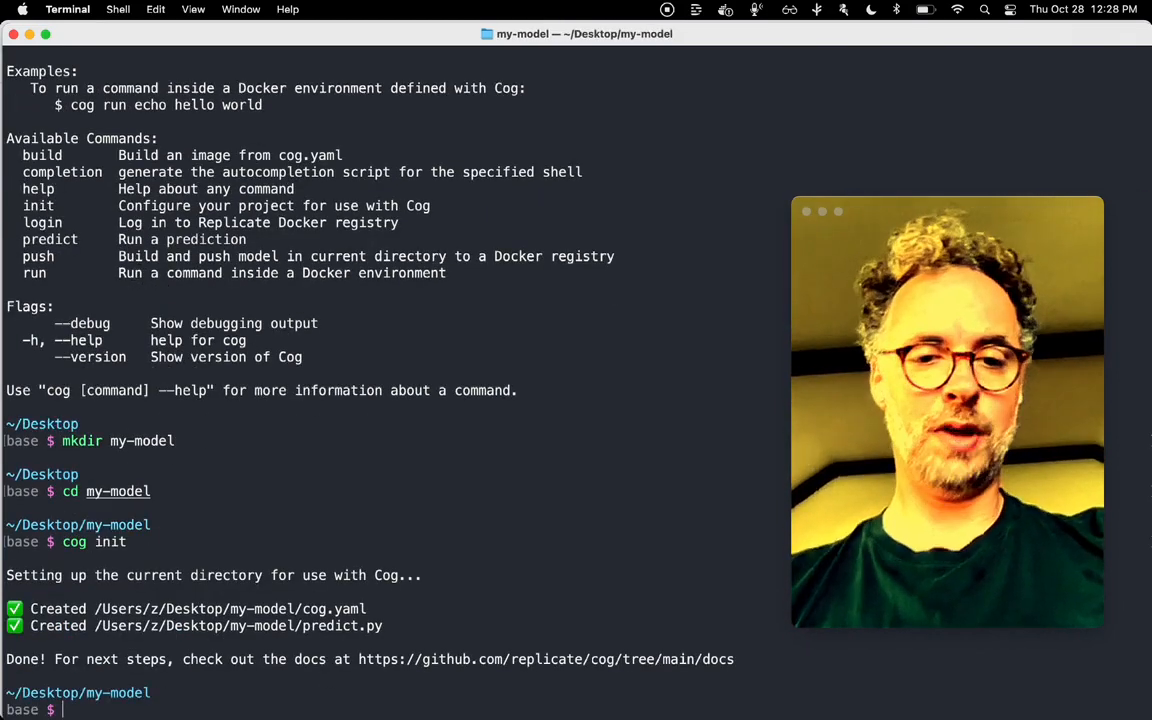
pyautogui.write('code .')
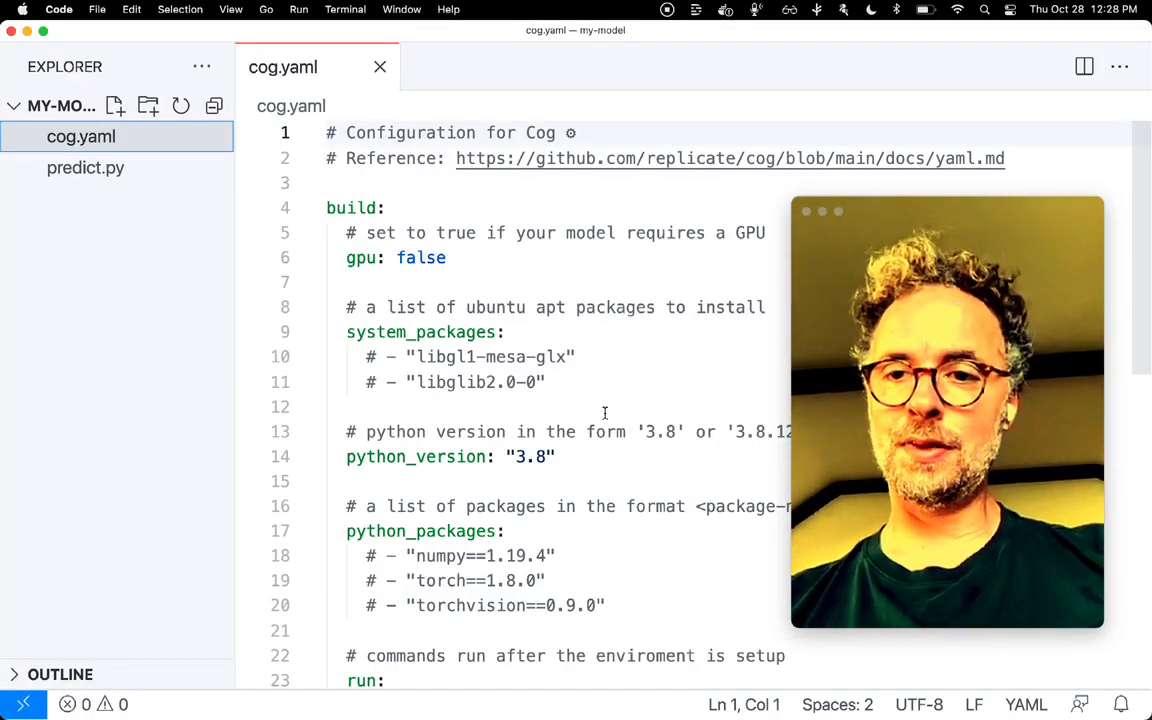
pyautogui.scroll(-3)
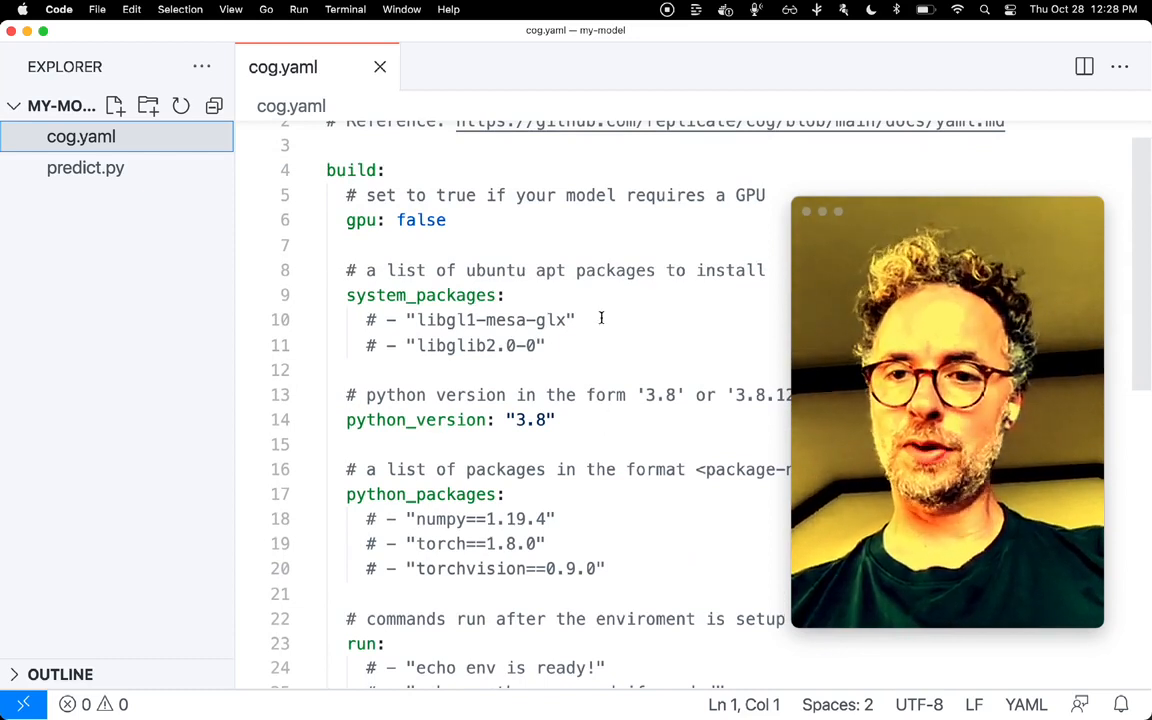
pyautogui.doubleClick(420, 220)
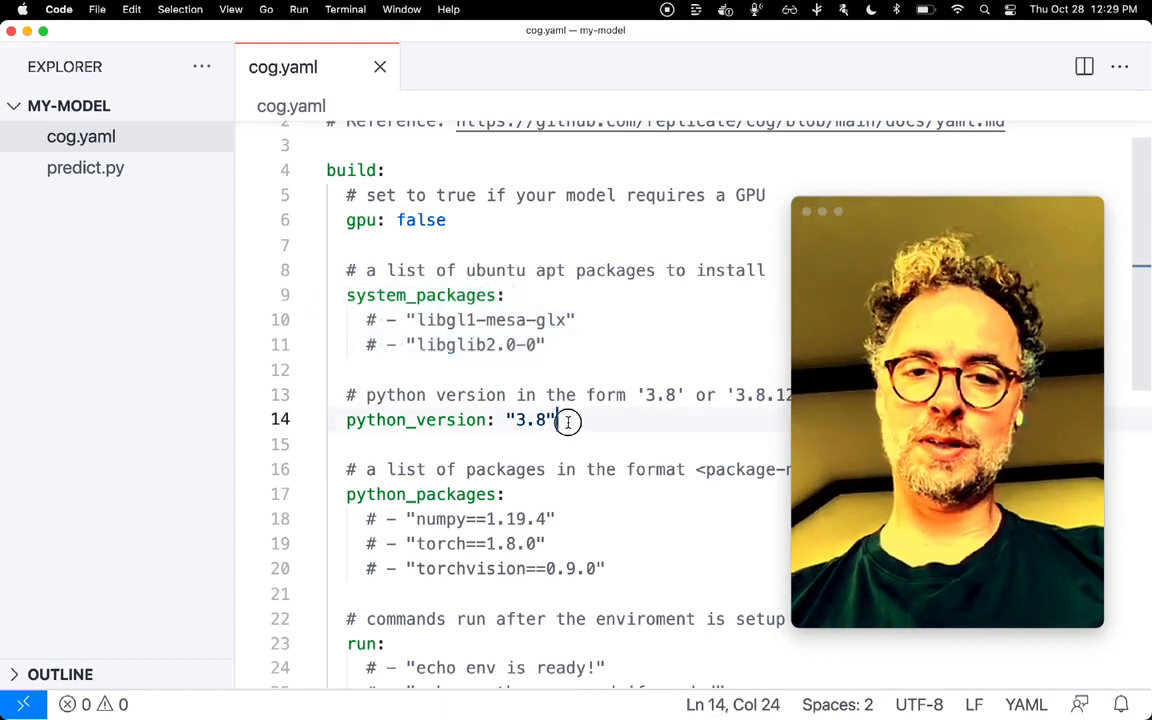
pyautogui.scroll(-3)
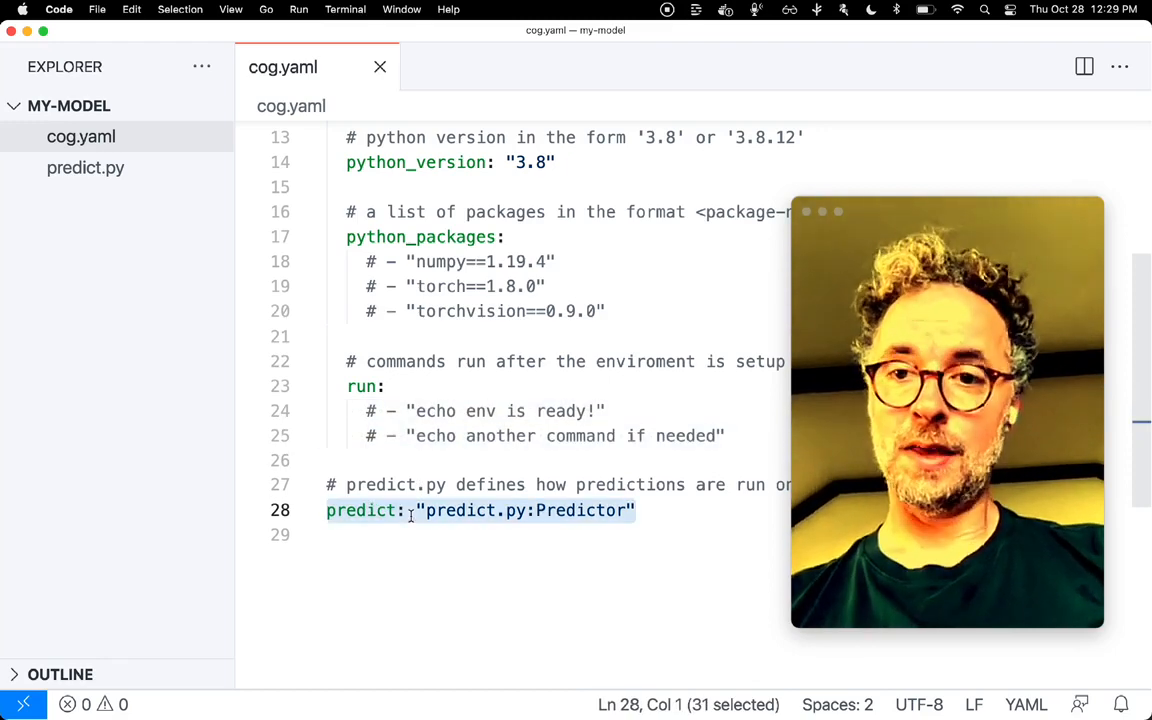
pyautogui.doubleClick(360, 510)
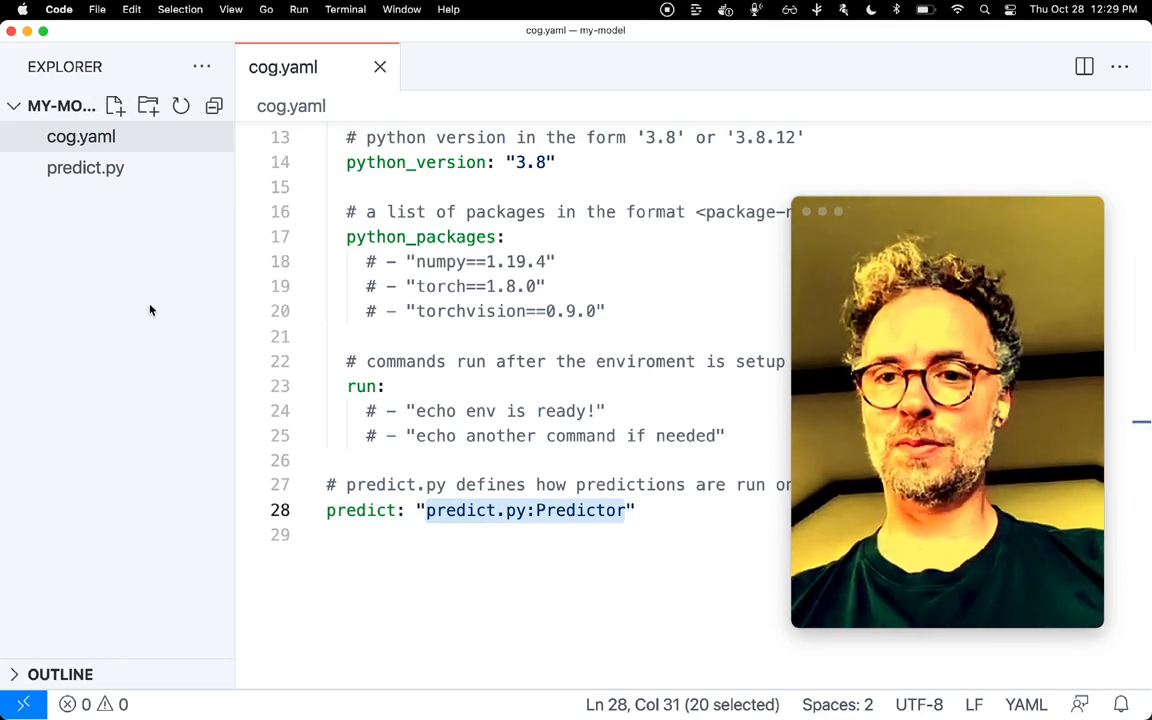
pyautogui.click(84, 168)
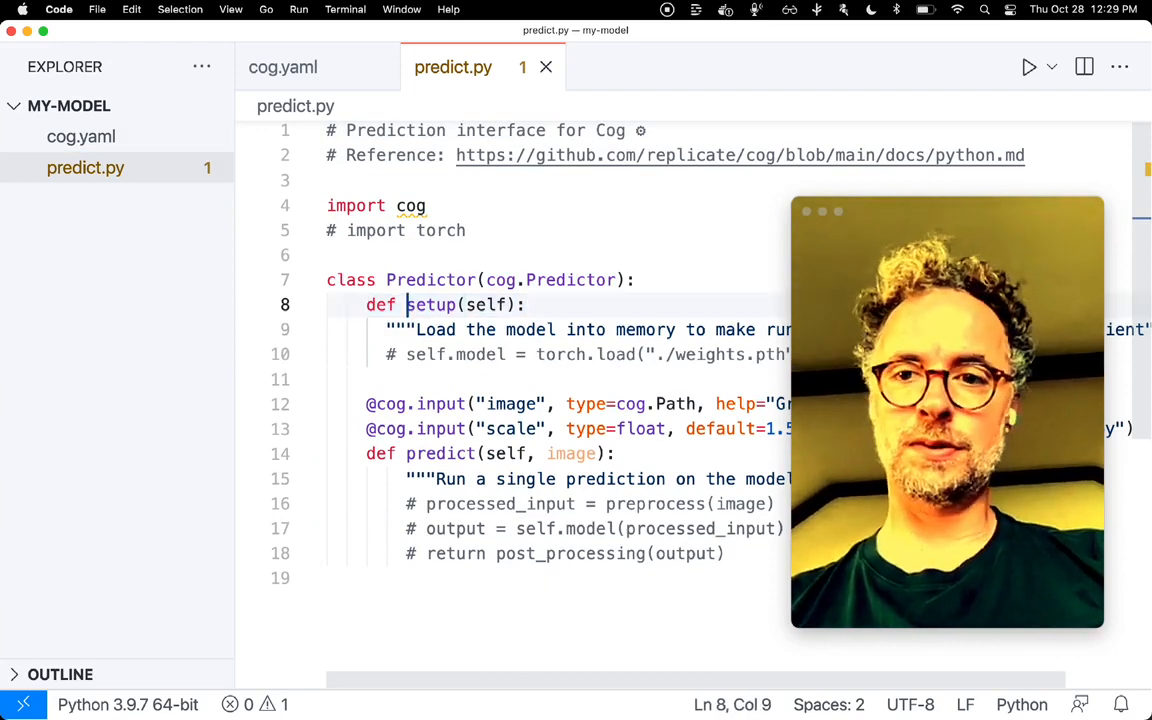
# - Review the Predictor class skeleton in predict.py and return to the browser checklist
pyautogui.click(528, 452)
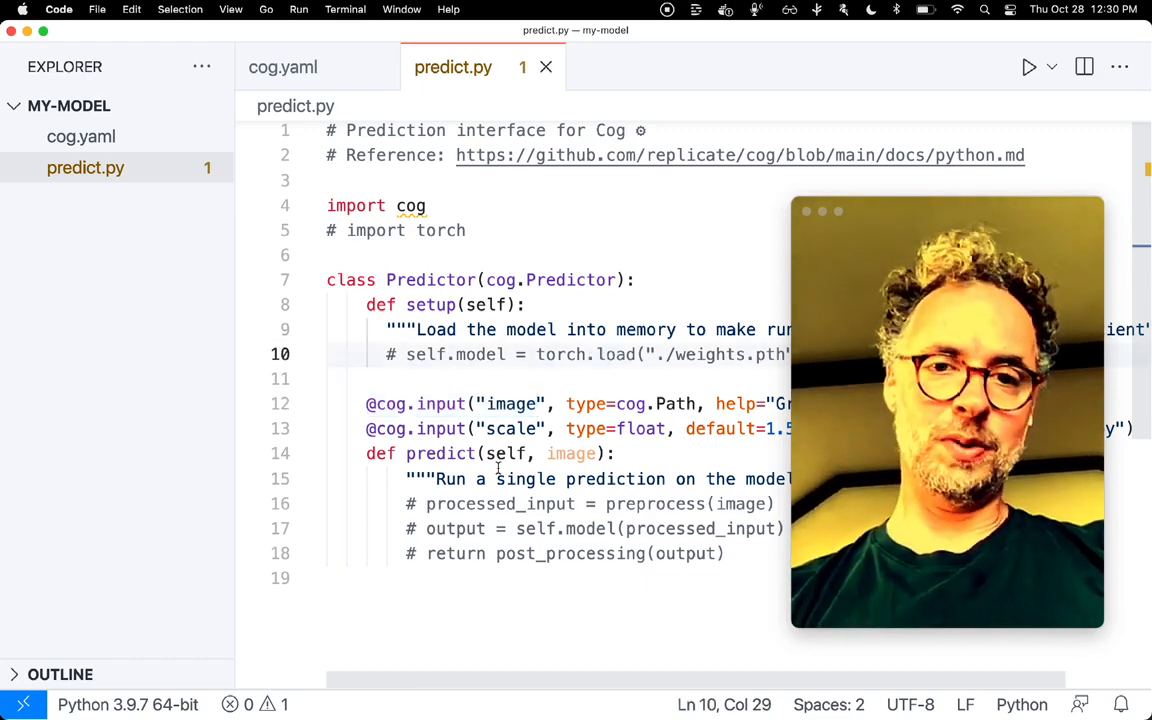
pyautogui.click(284, 68)
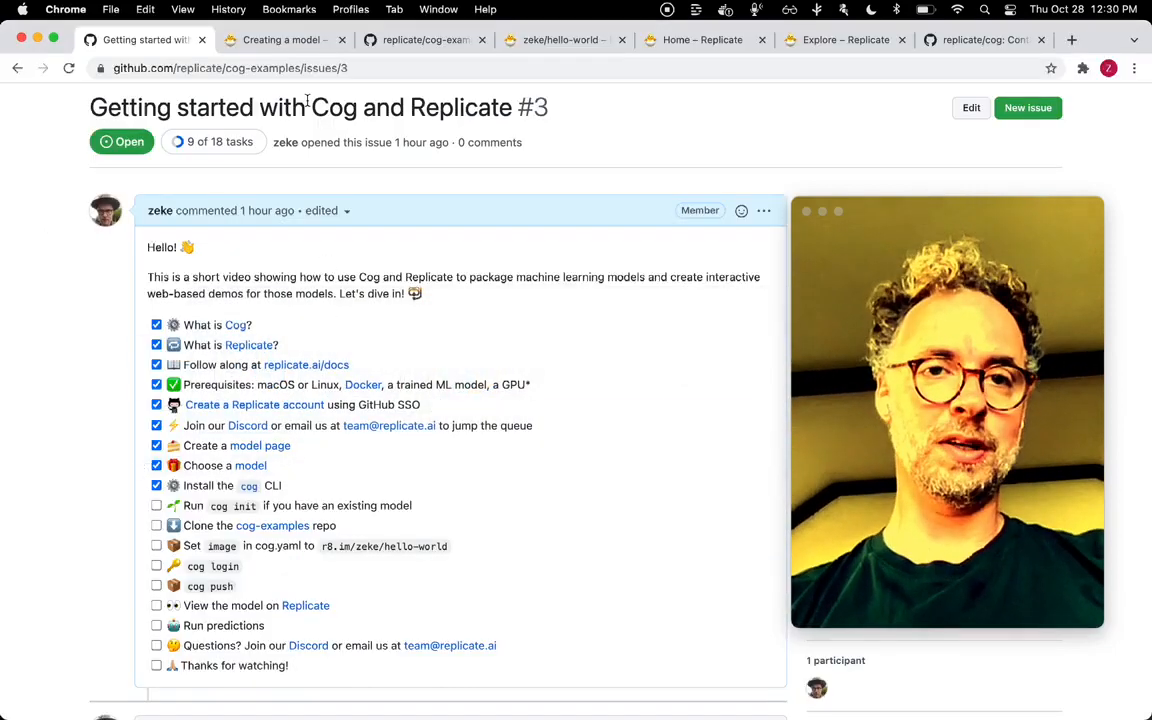
# - Look over the hello-world folder in cog-examples, then tick 'Run cog init' in the issue
pyautogui.click(420, 40)
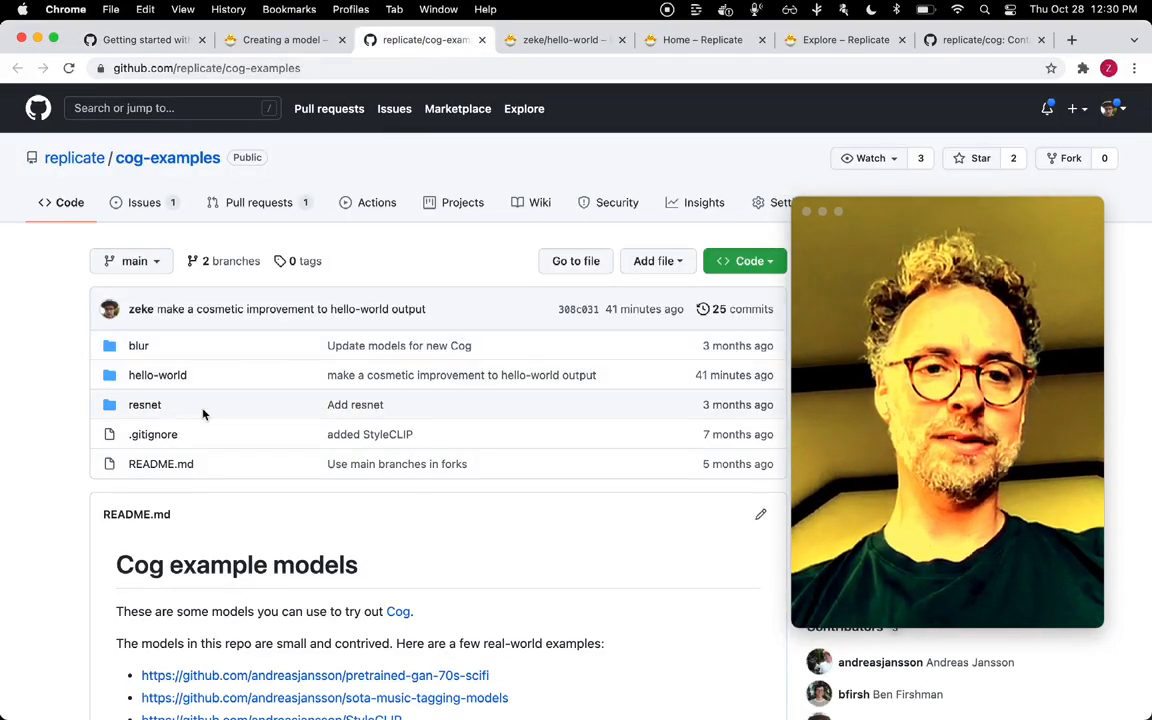
pyautogui.click(156, 376)
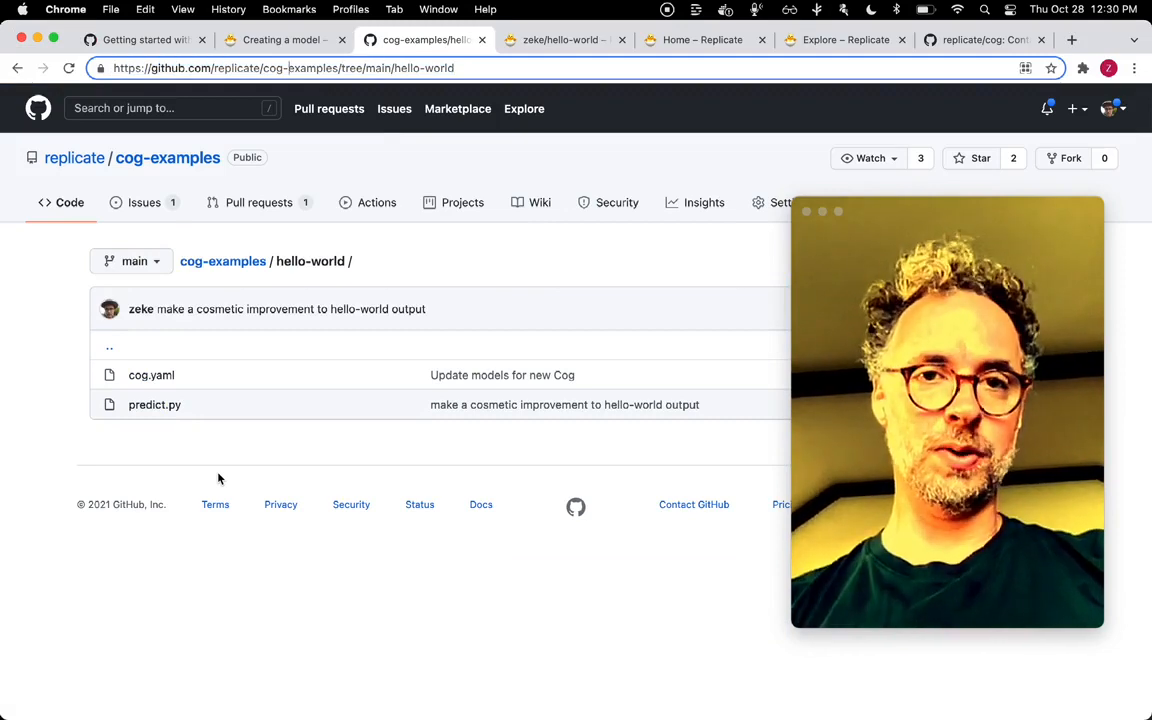
pyautogui.click(144, 40)
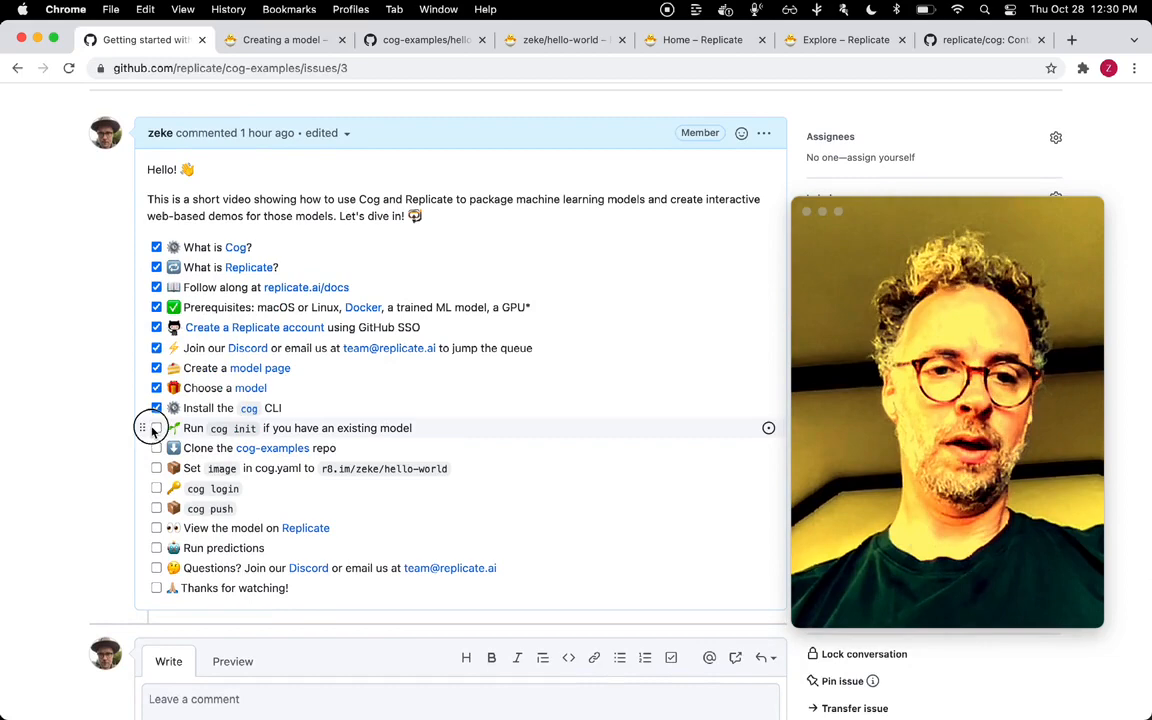
pyautogui.click(156, 428)
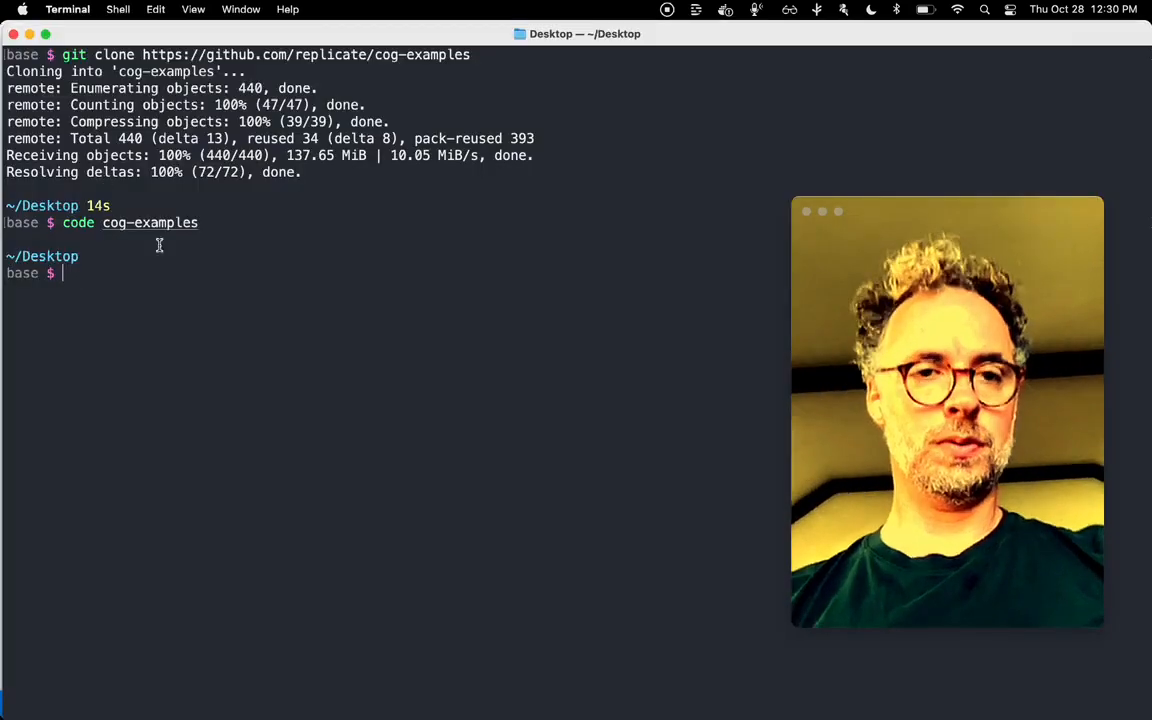
# - Change directory into cog-examples/hello-world/ in Terminal
pyautogui.write('cd h')
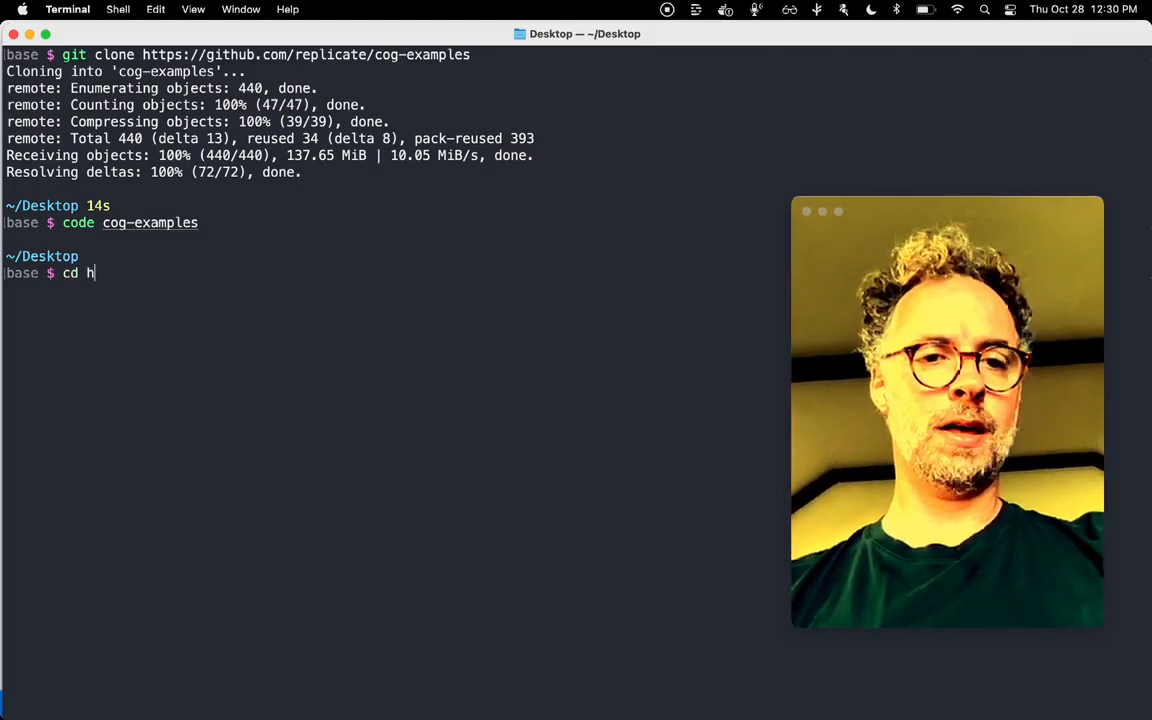
pyautogui.write('cog-examples/hello-world/')
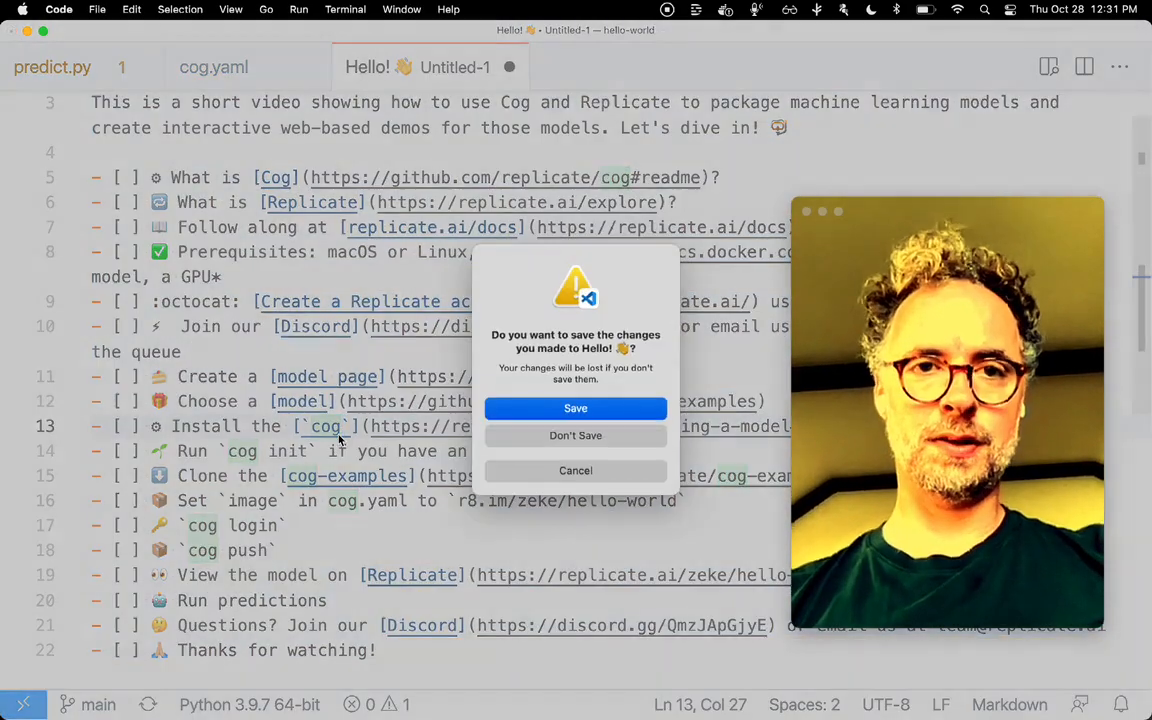
# - Close the notes unsaved and review predict.py and cog.yaml in the editor
pyautogui.click(576, 436)
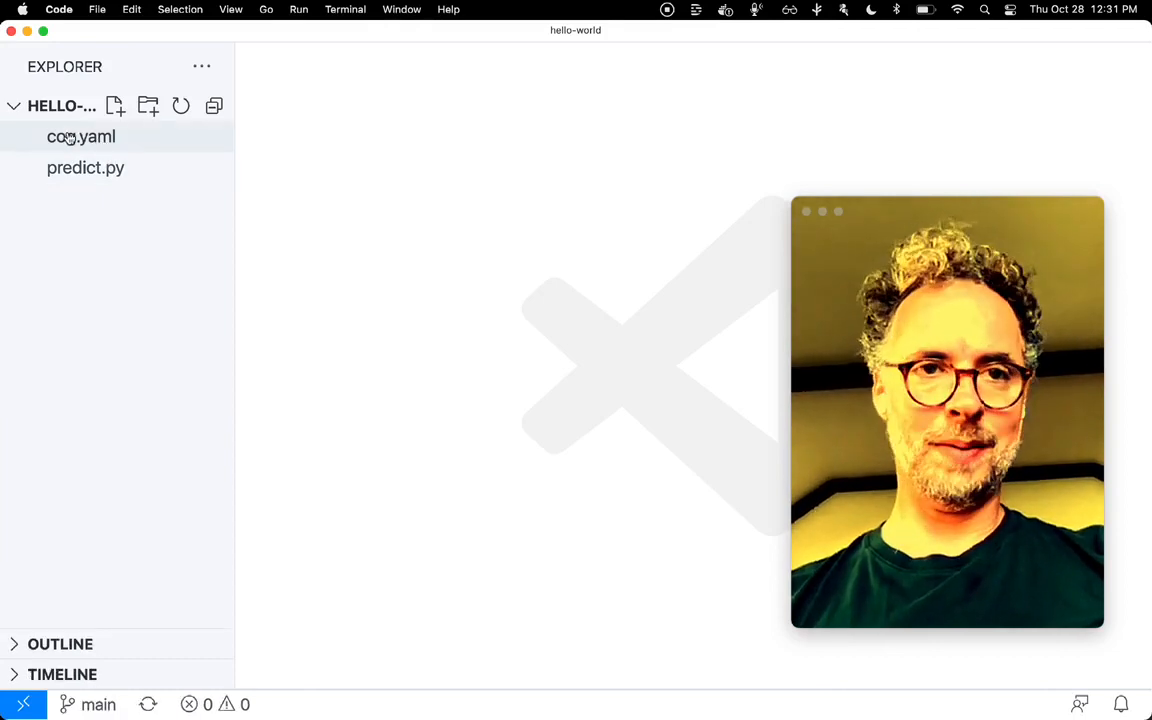
pyautogui.click(84, 168)
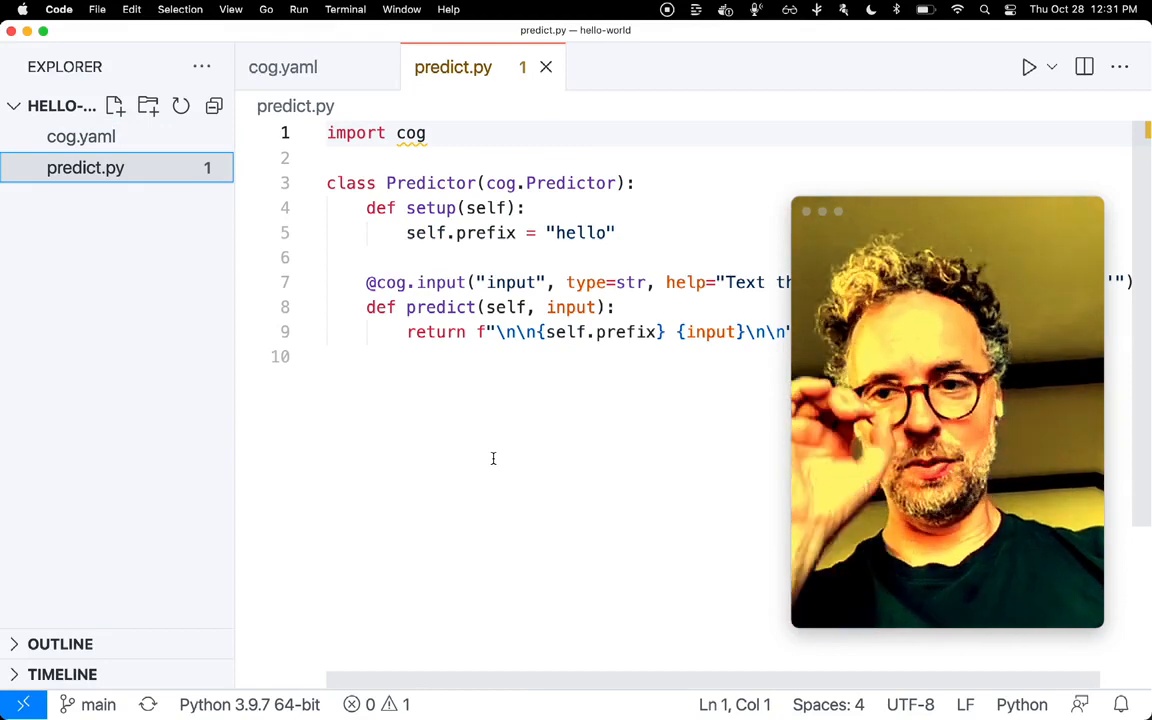
pyautogui.moveTo(244, 280)
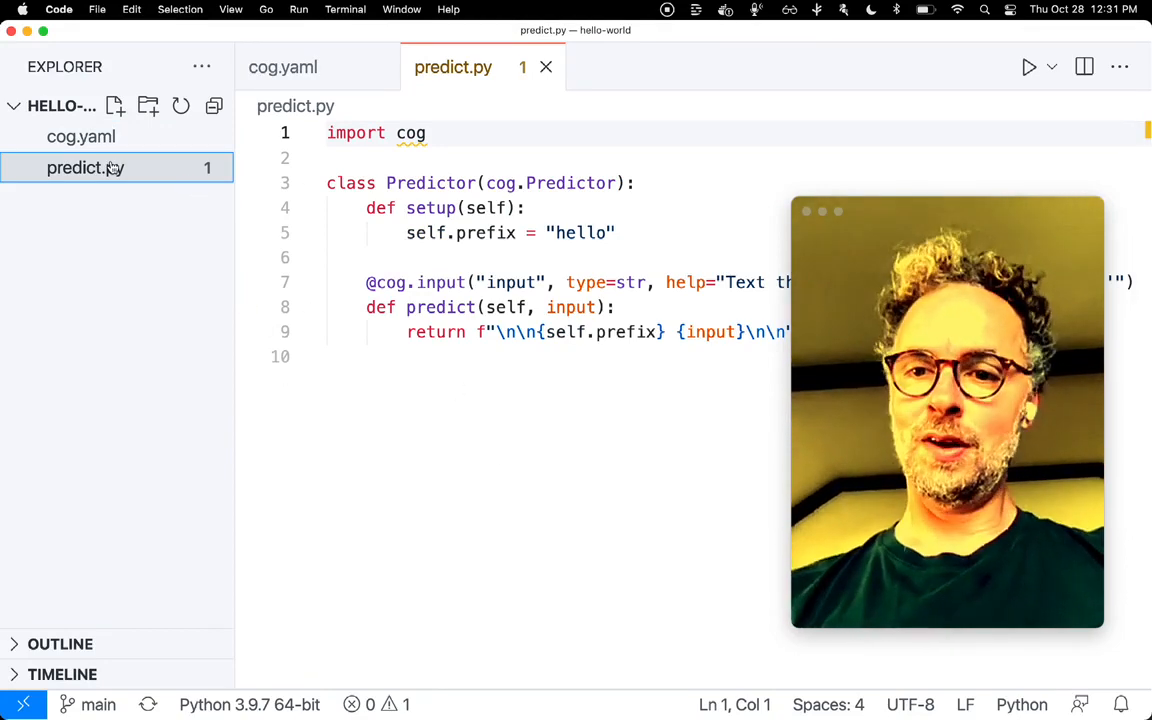
pyautogui.moveTo(84, 168)
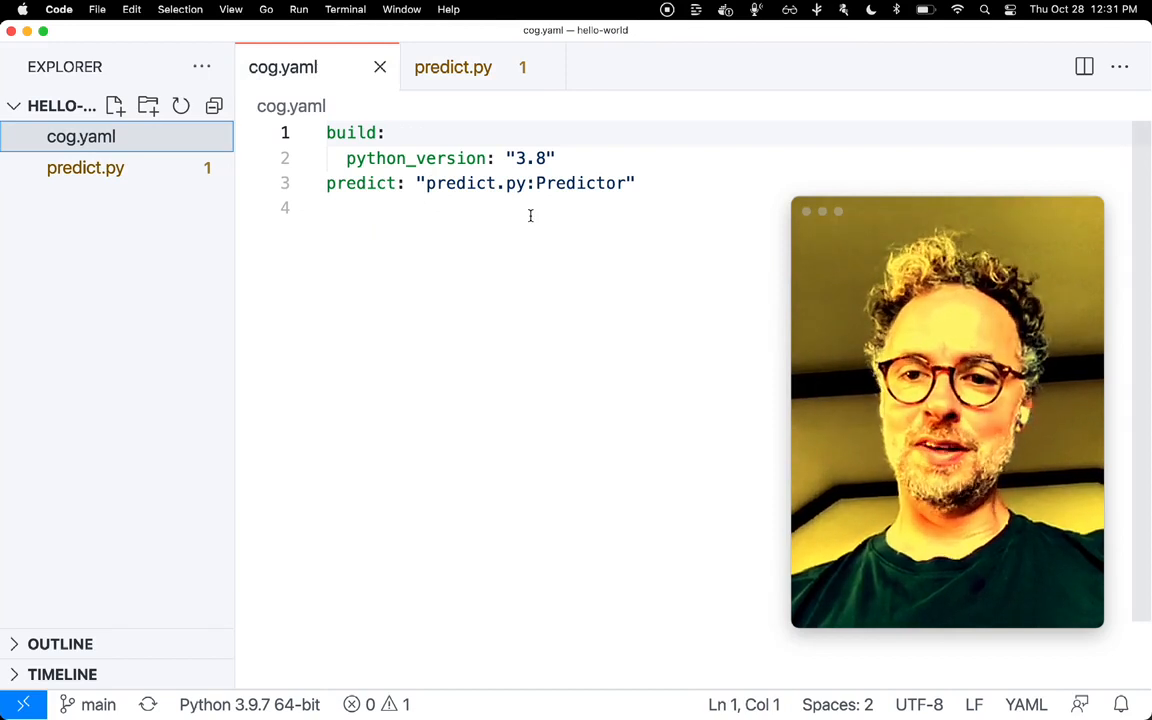
pyautogui.moveTo(630, 310)
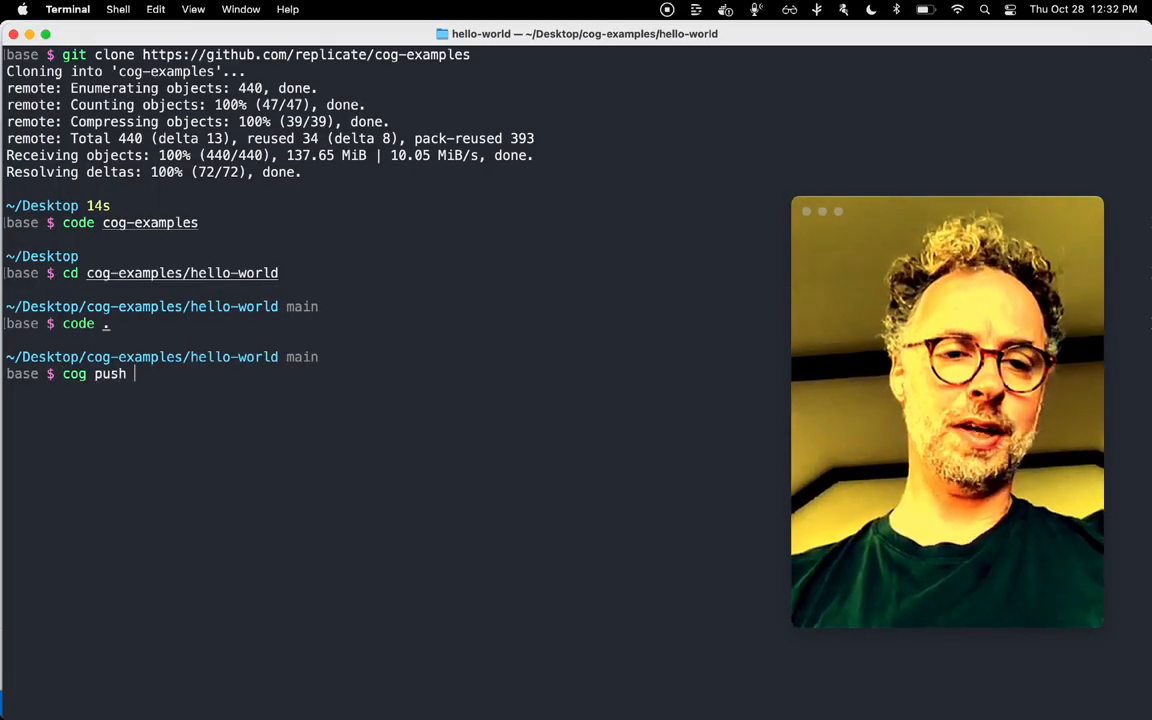
# - Add the line image: "r8.im/zeke/hello-world" at the end of cog.yaml
pyautogui.write('r8.im/zeke/hello-world')
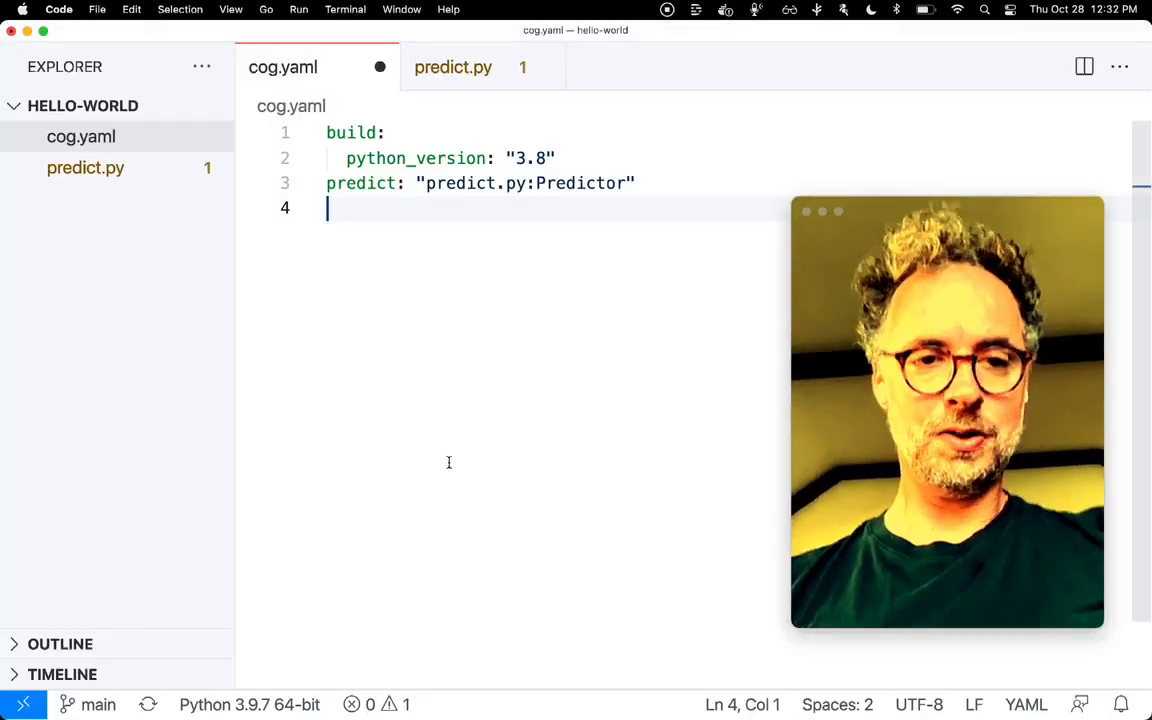
pyautogui.write('image:')
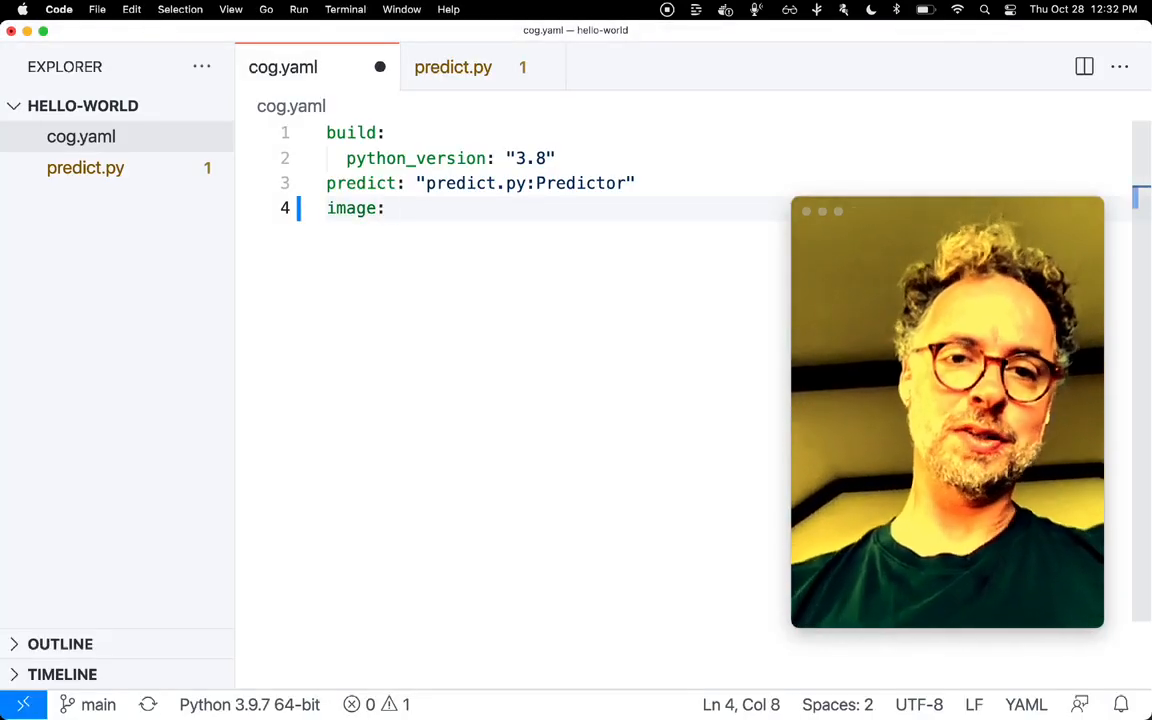
pyautogui.write('"r8.im/zeke/hello-world"')
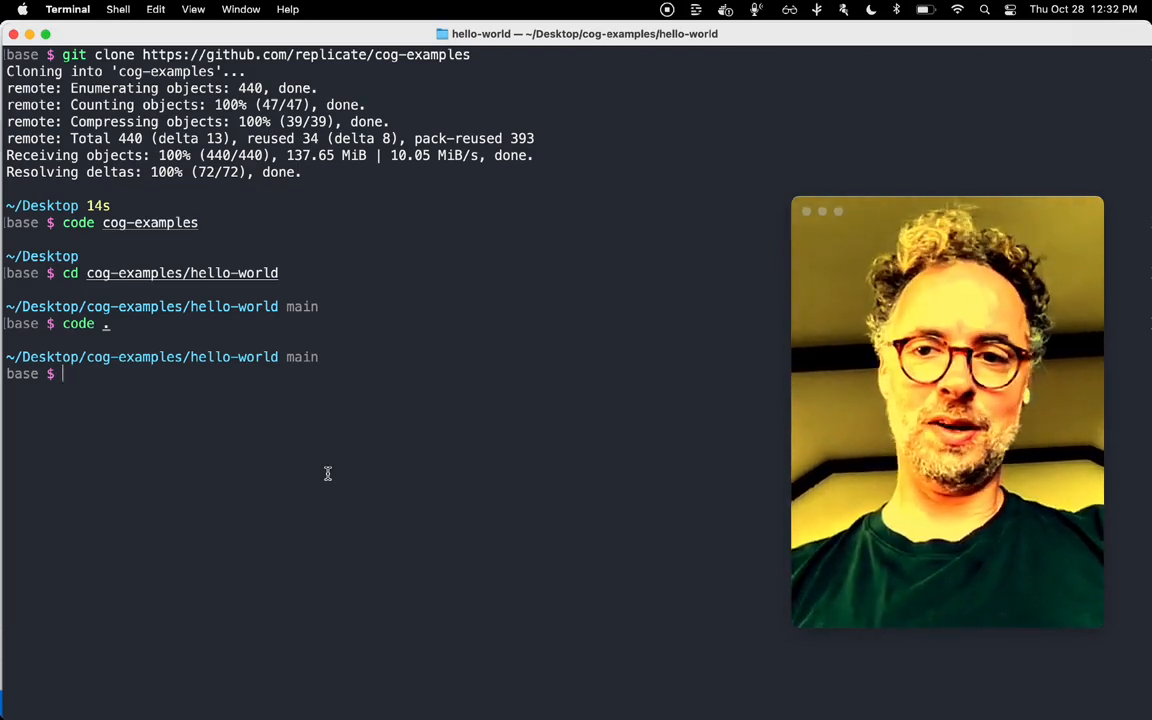
# - Run cog run bash and confirm the container reports Python 3.8.12
pyautogui.write('cog run')
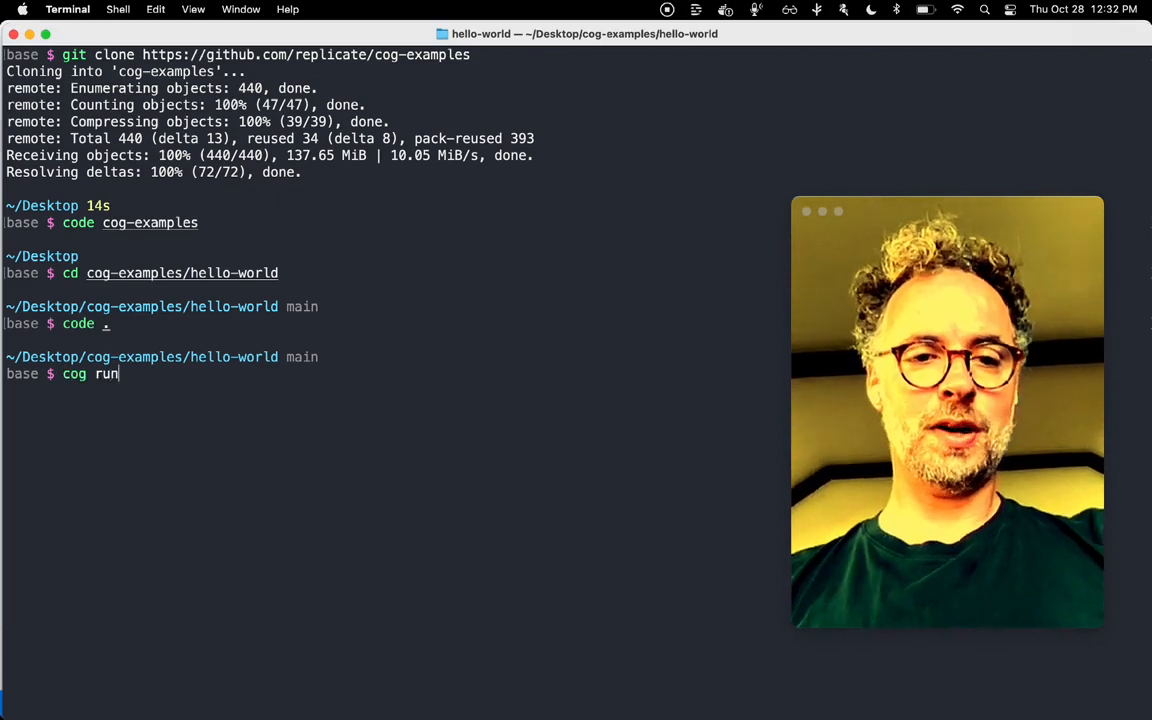
pyautogui.write('bash')
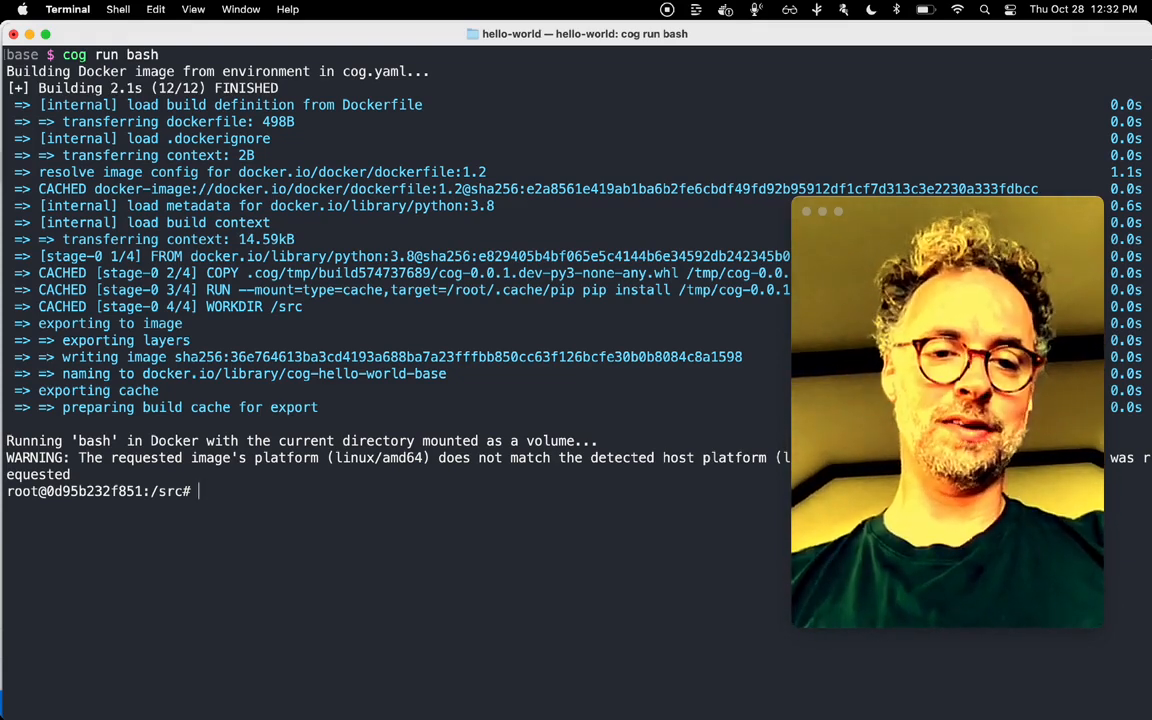
pyautogui.write('python --version')
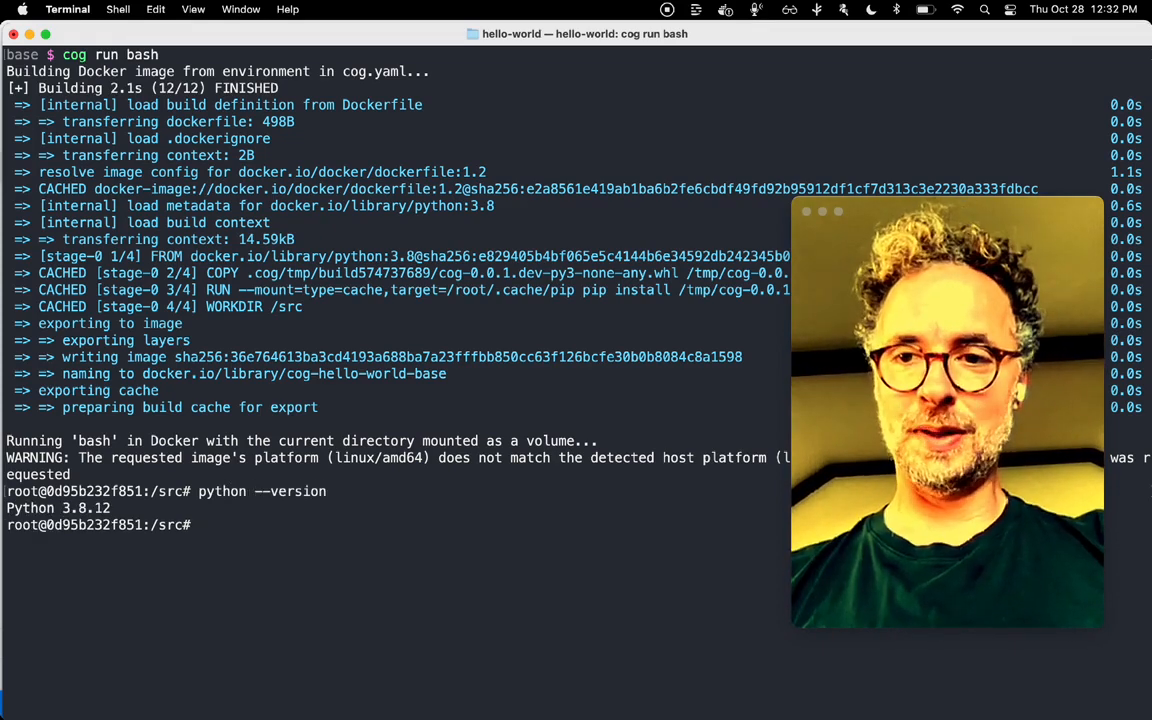
pyautogui.write('pytno')
pyautogui.write('c')
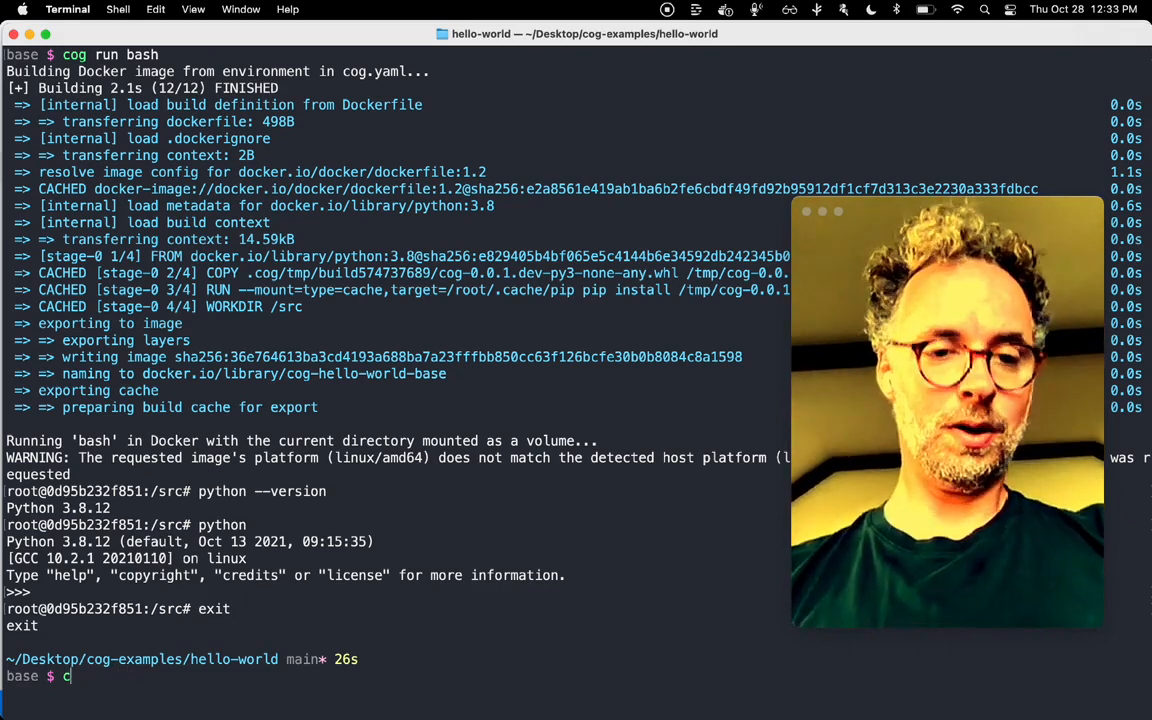
pyautogui.press('backspace')
pyautogui.write('og predict -i input=zeke')
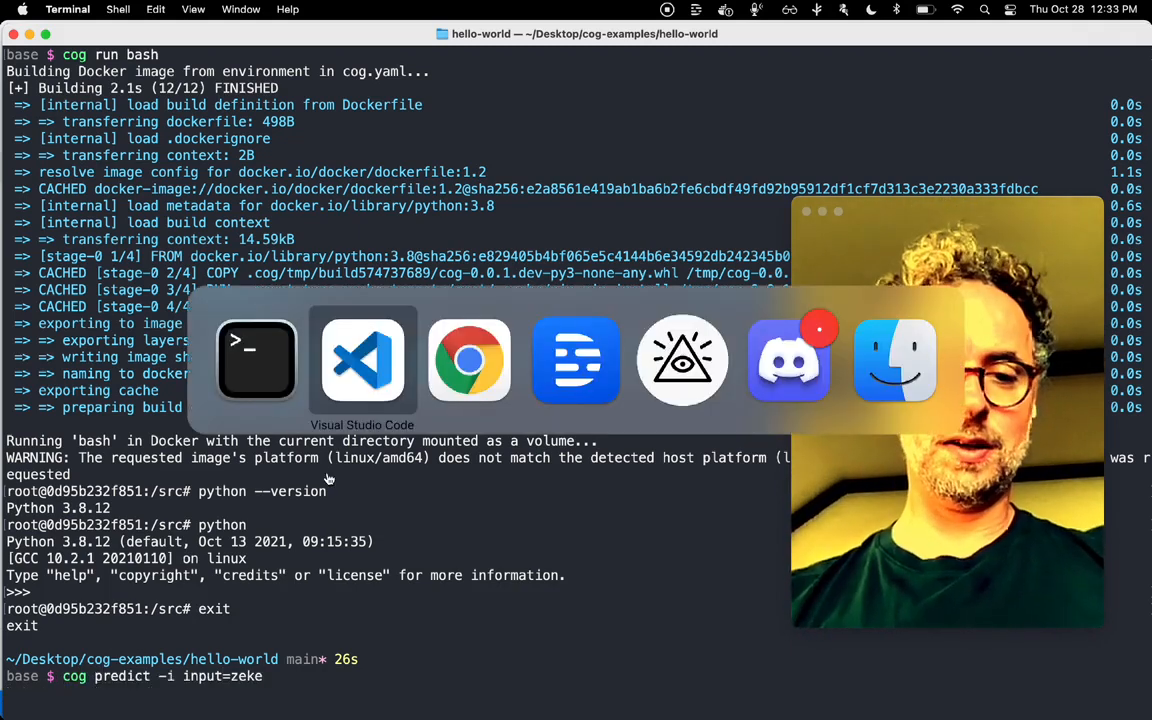
# - Glance at predict.py, then run cog predict -i input=zeke and get "hello zeke"
pyautogui.click(362, 360)
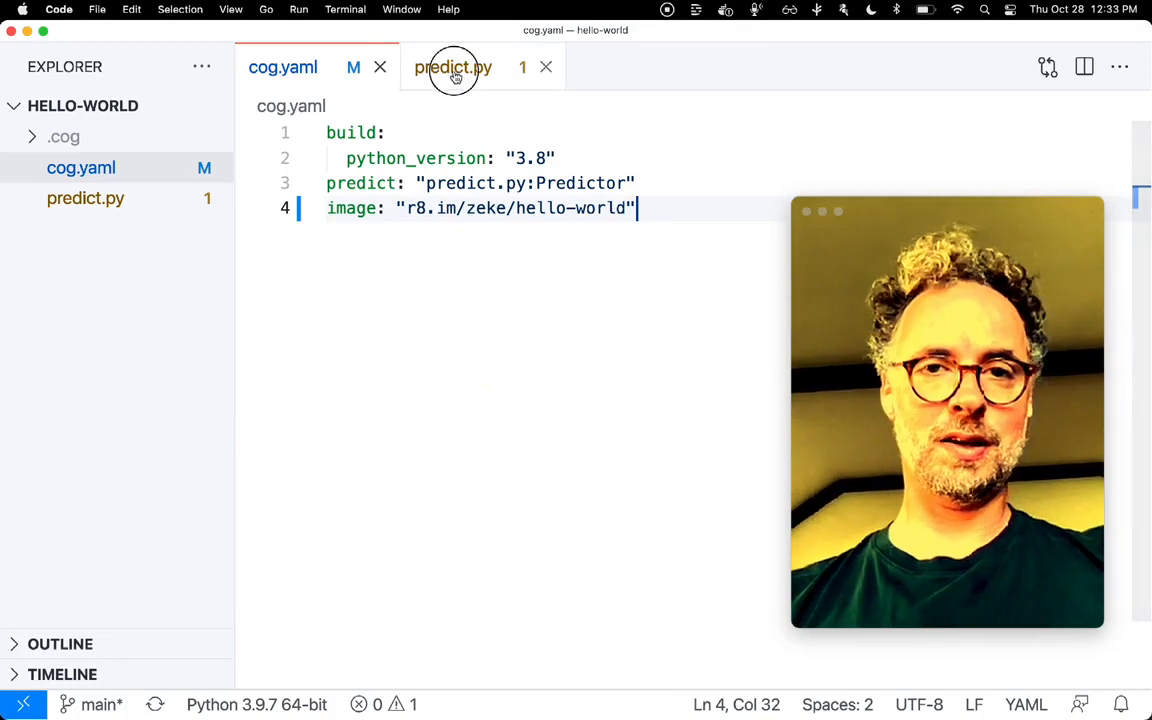
pyautogui.click(452, 68)
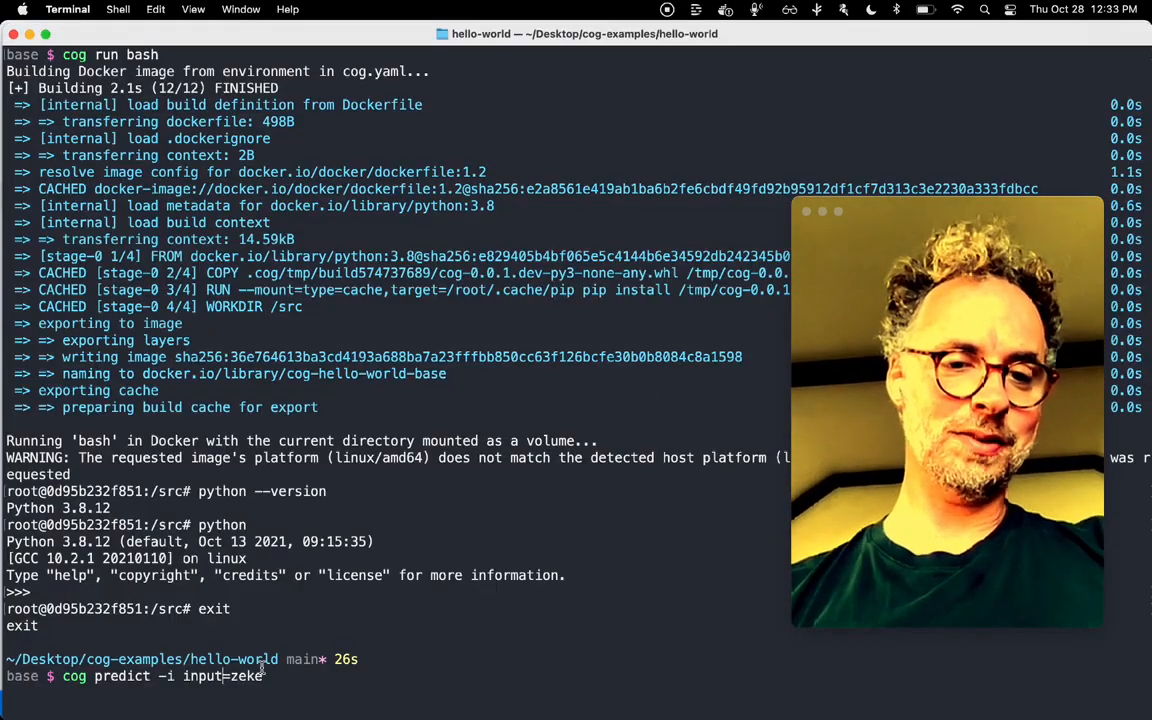
pyautogui.press('enter')
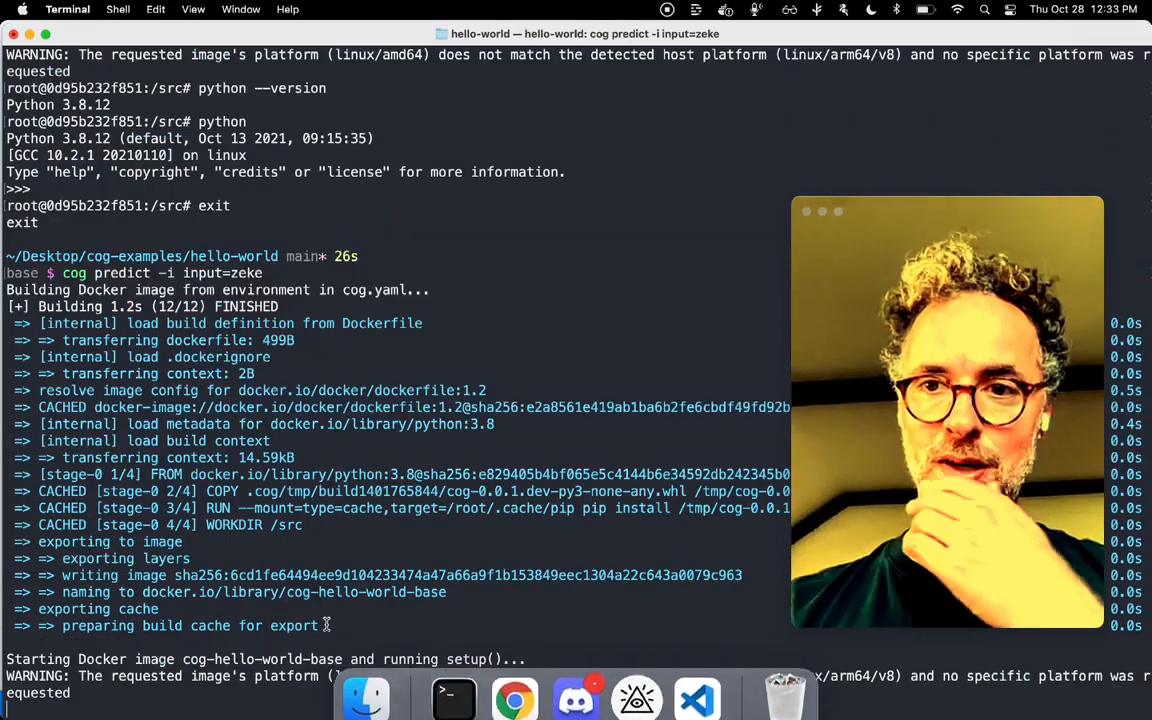
pyautogui.scroll(-3)
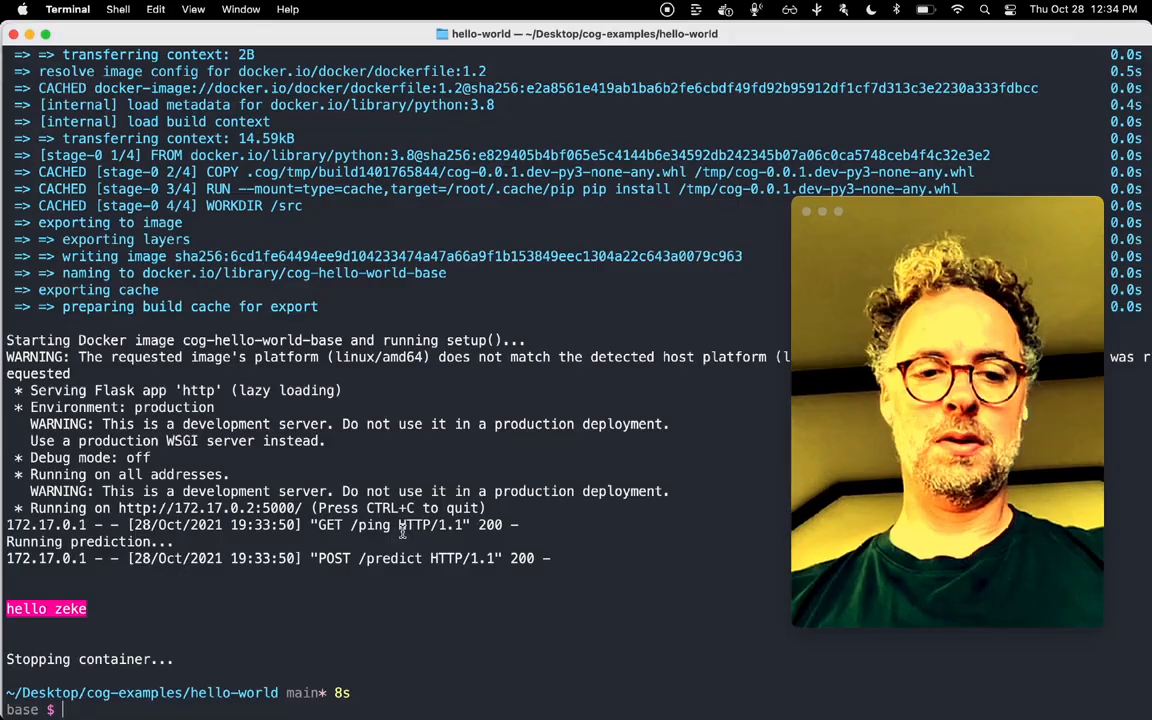
pyautogui.write('cog')
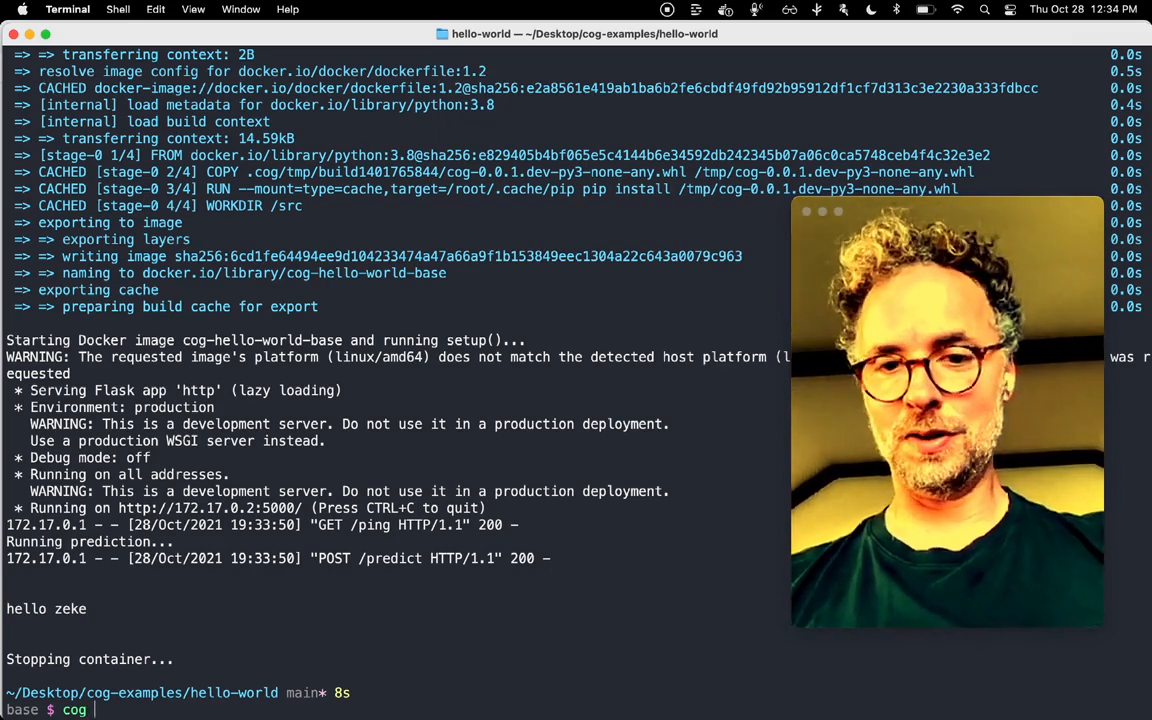
# - Run cog login, then cog push the model to r8.im/zeke/hello-world
pyautogui.write('login')
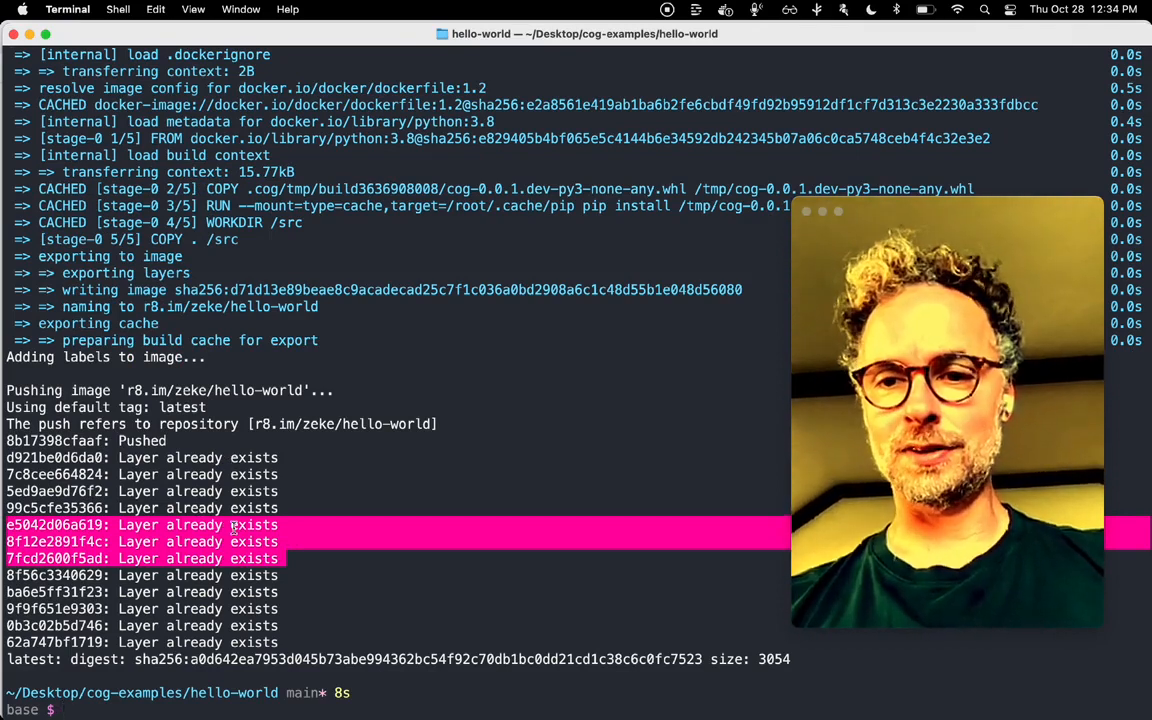
pyautogui.moveTo(396, 626)
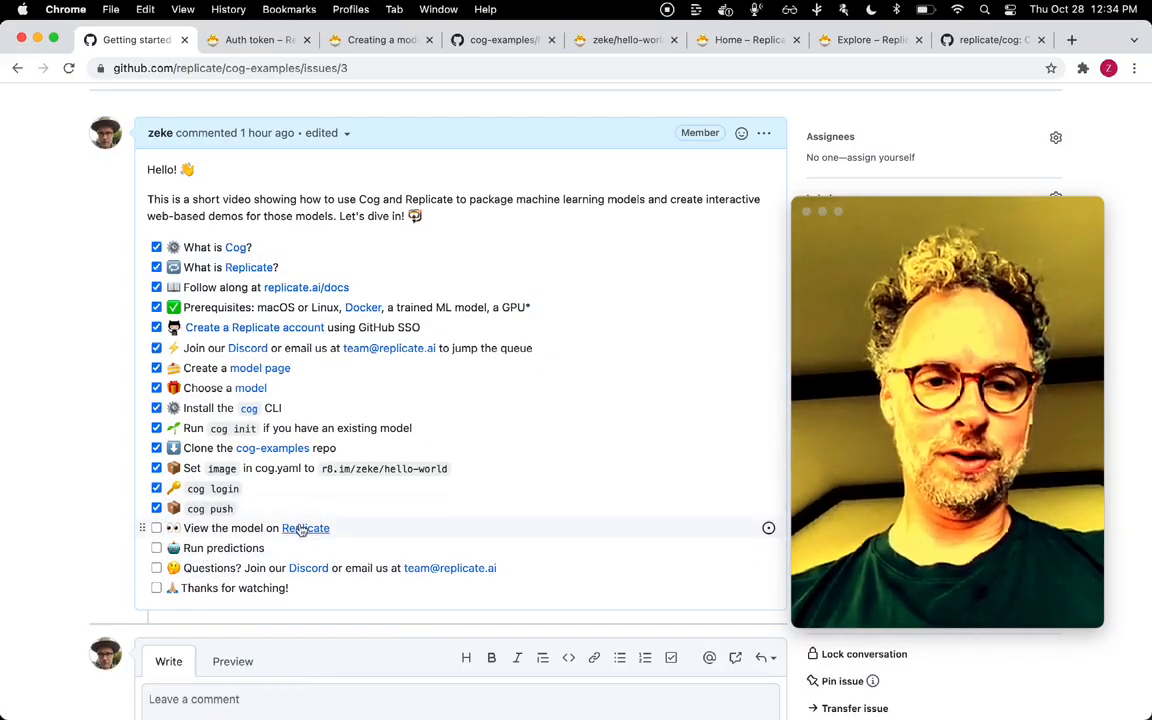
# - Follow the checklist's Replicate link to the hello-world model page
pyautogui.click(304, 528)
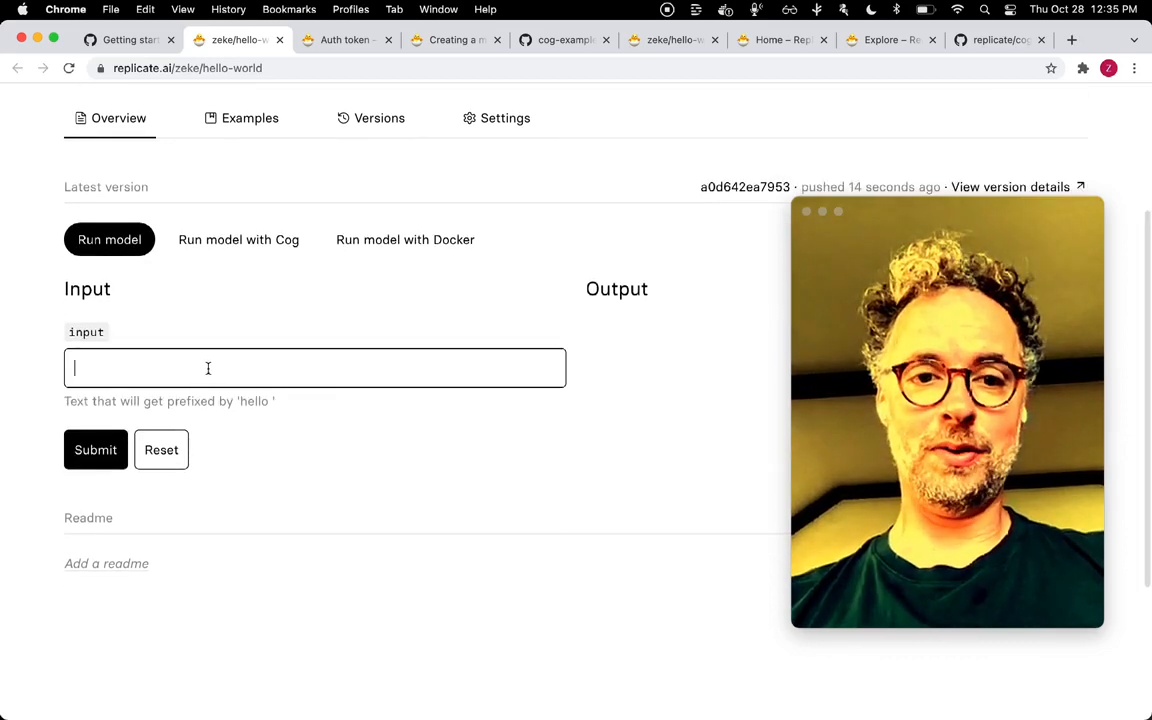
# - Submit input ezekiel, select the "hello ezekiel" output, and return to the checklist issue
pyautogui.write('ezekiel')
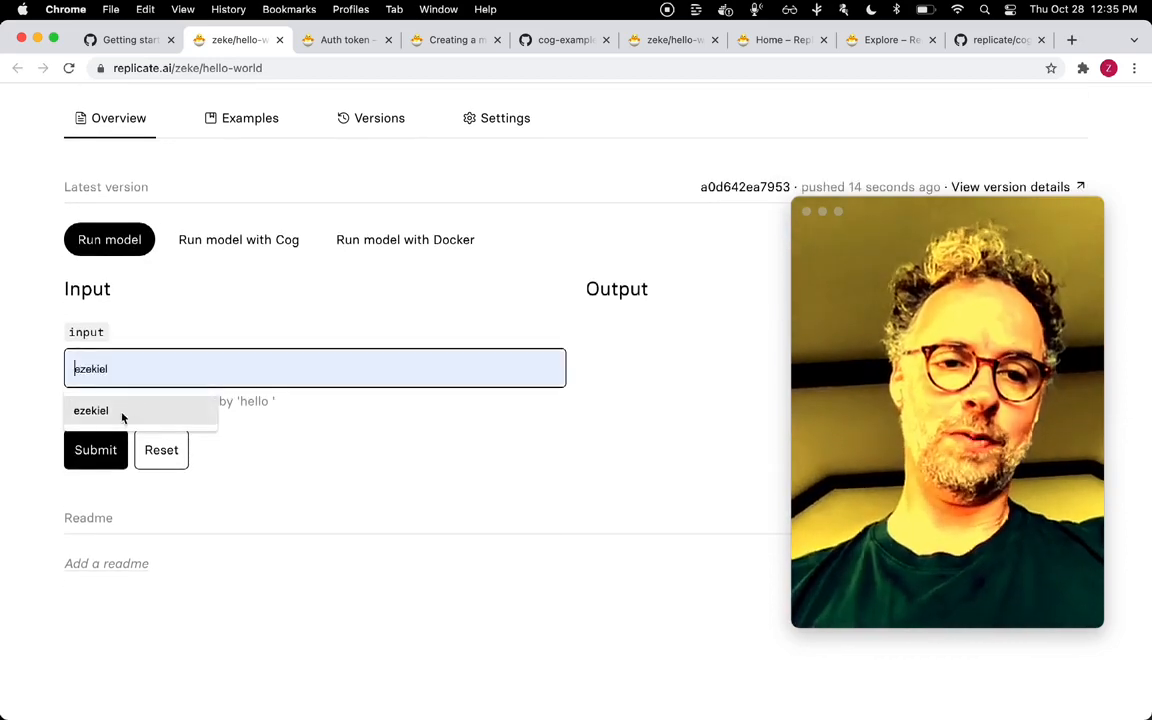
pyautogui.click(96, 448)
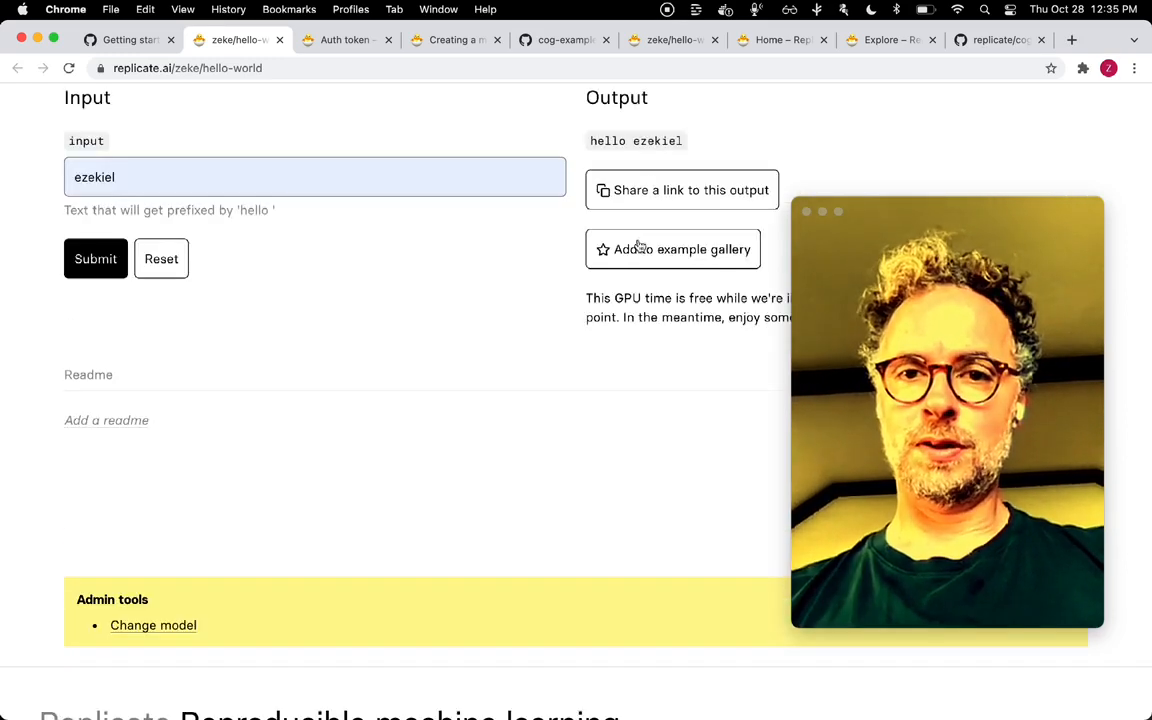
pyautogui.doubleClick(636, 140)
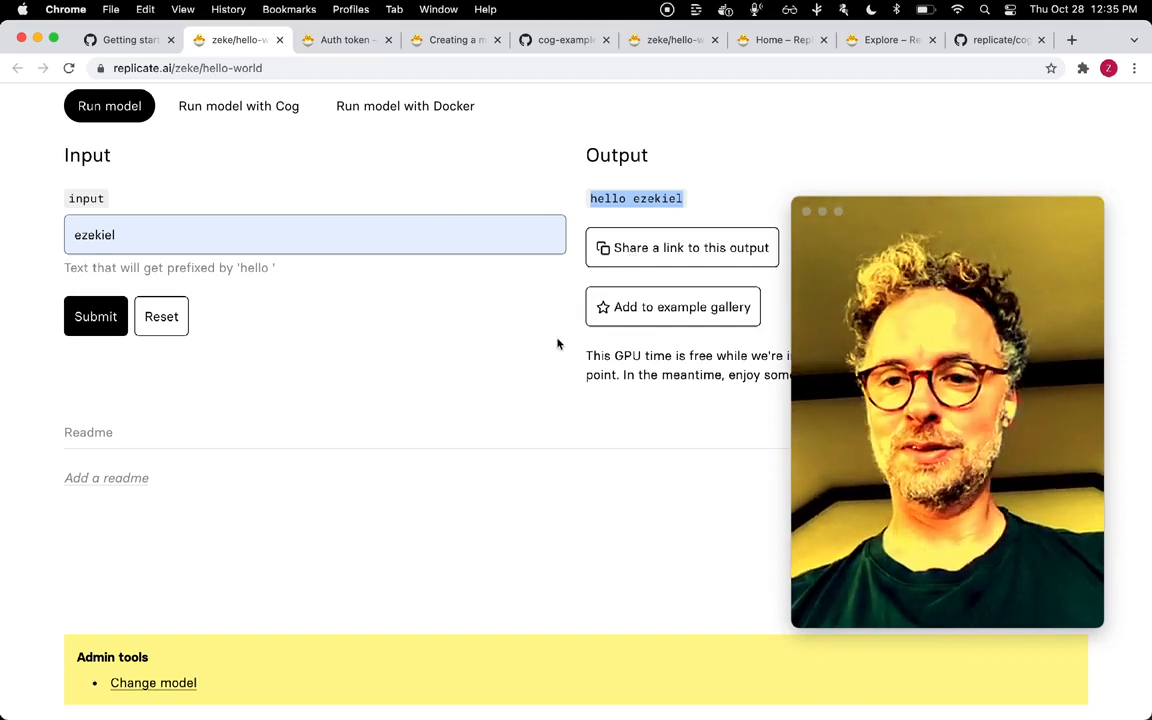
pyautogui.click(130, 40)
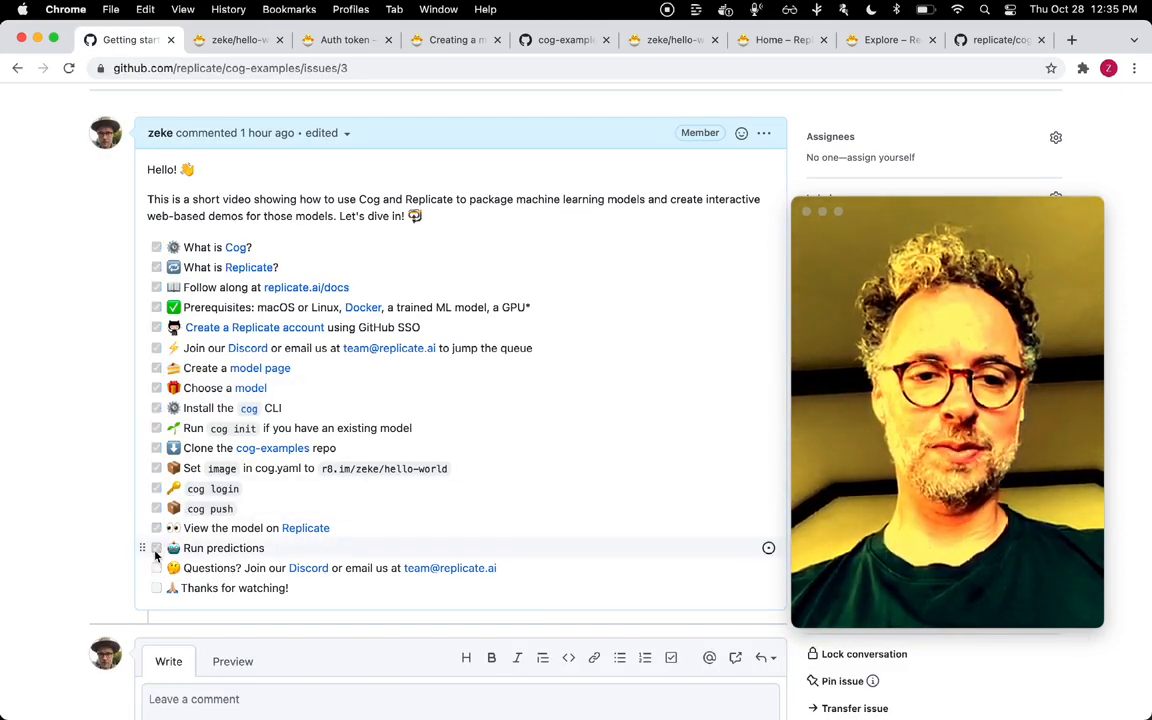
# - Mark the Run predictions and Questions checklist items as done
pyautogui.click(156, 548)
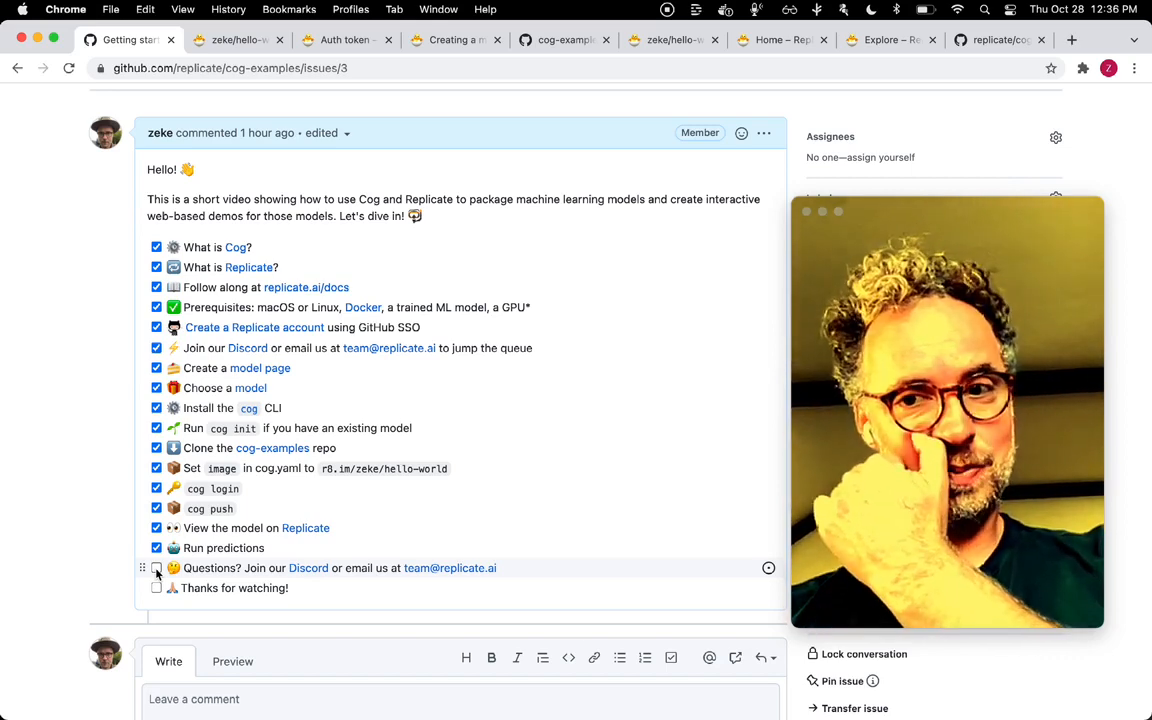
pyautogui.click(156, 568)
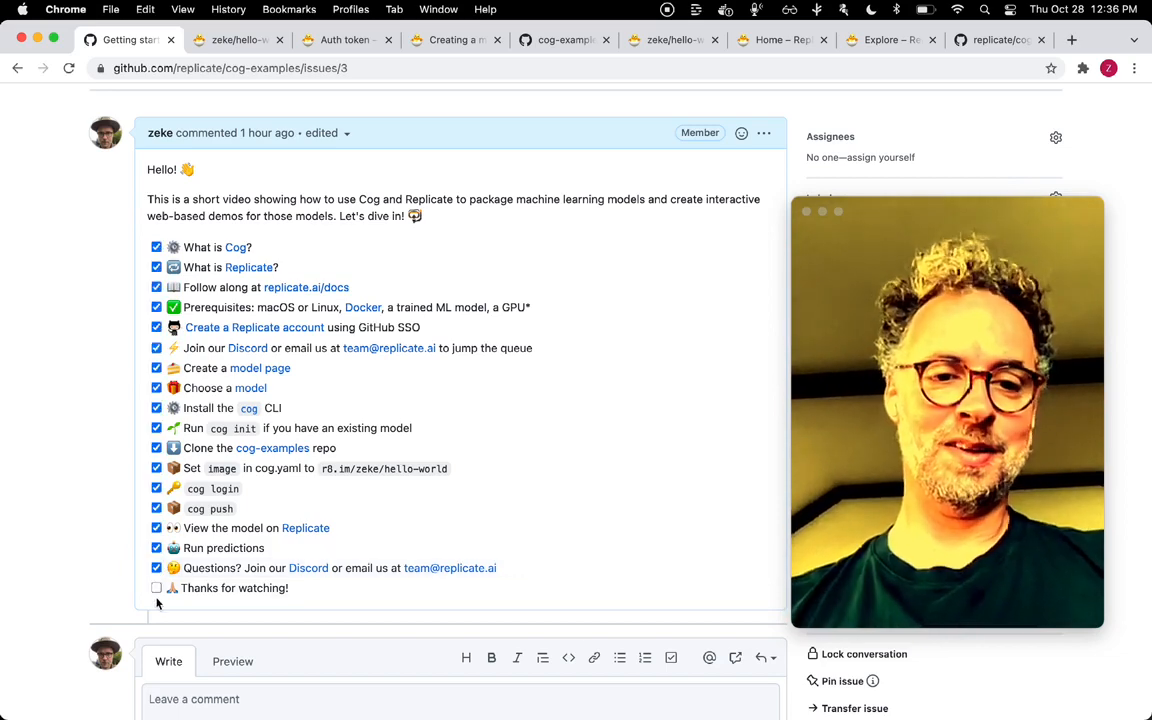